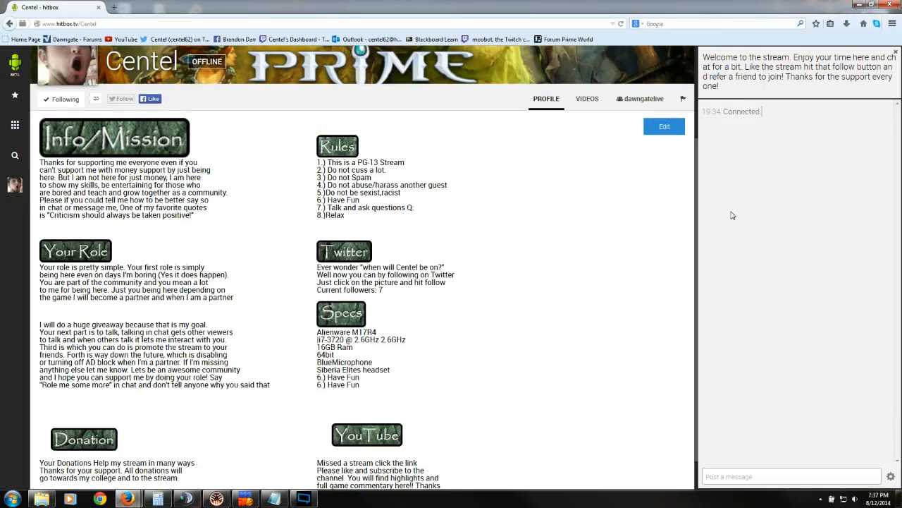
- Save the Hitbox profile markdown unchanged and return to the rendered profile panels
{"action": "scroll", "scroll_direction": "down", "scroll_amount": 3}
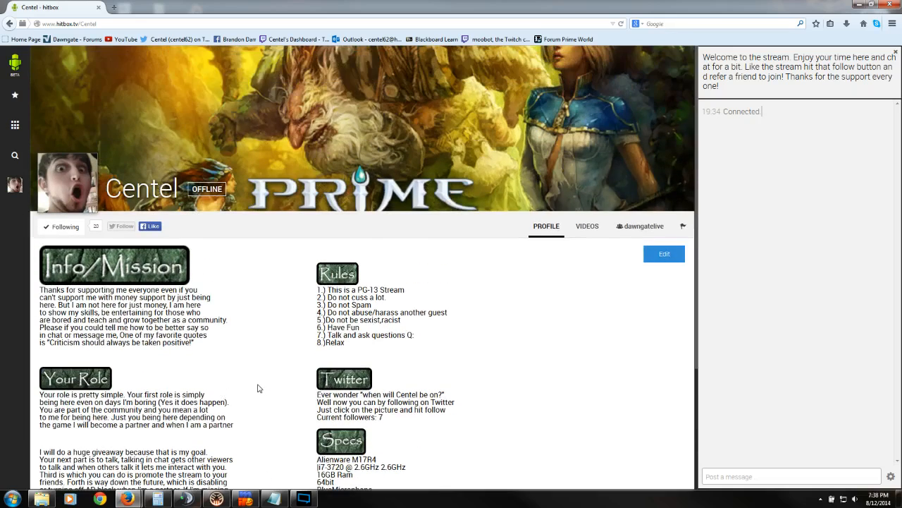
{"action": "scroll", "scroll_direction": "down", "scroll_amount": 3}
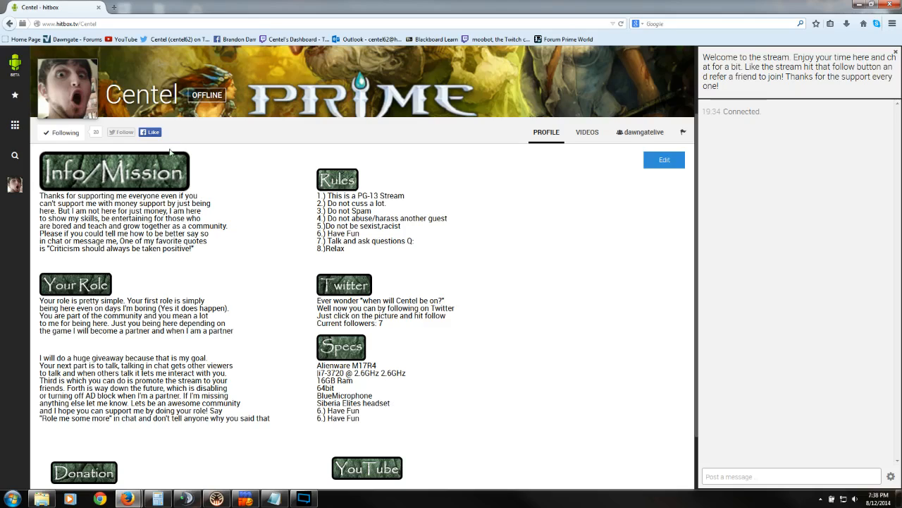
{"action": "mouse_move", "coordinate": [119, 146]}
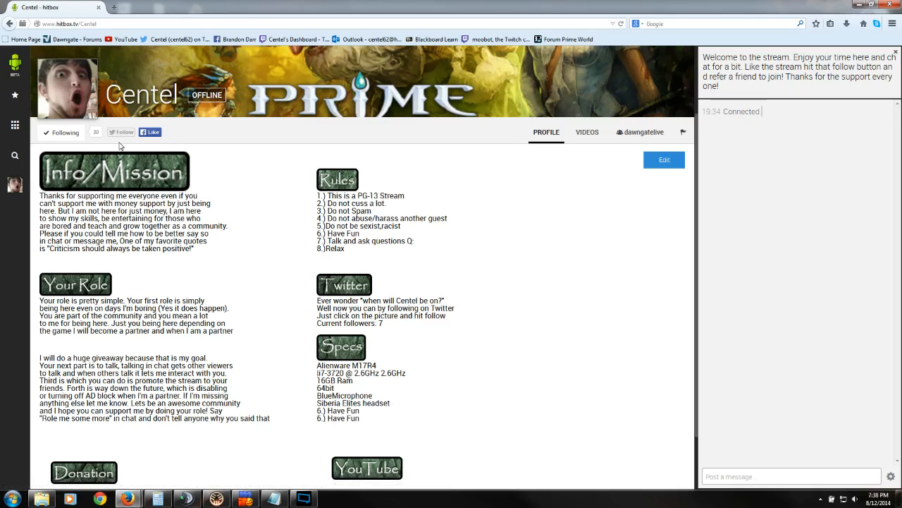
{"action": "mouse_move", "coordinate": [582, 266]}
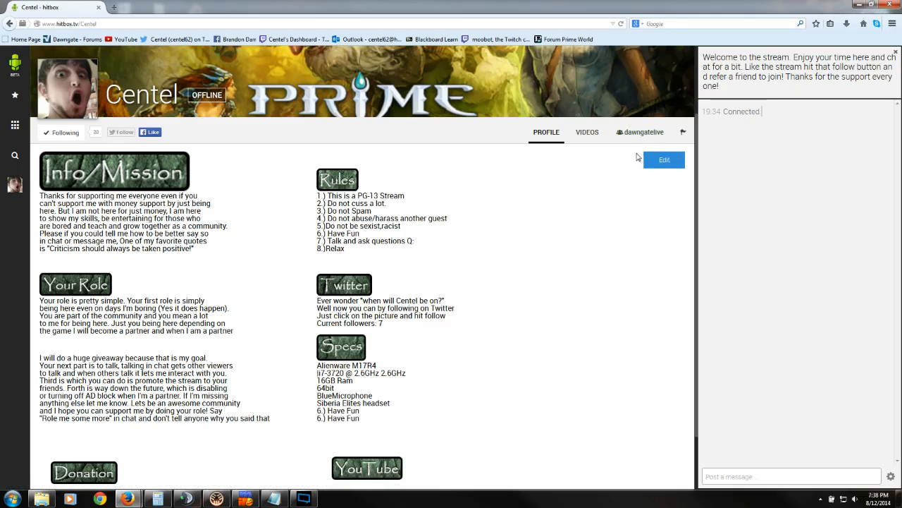
{"action": "mouse_move", "coordinate": [533, 180]}
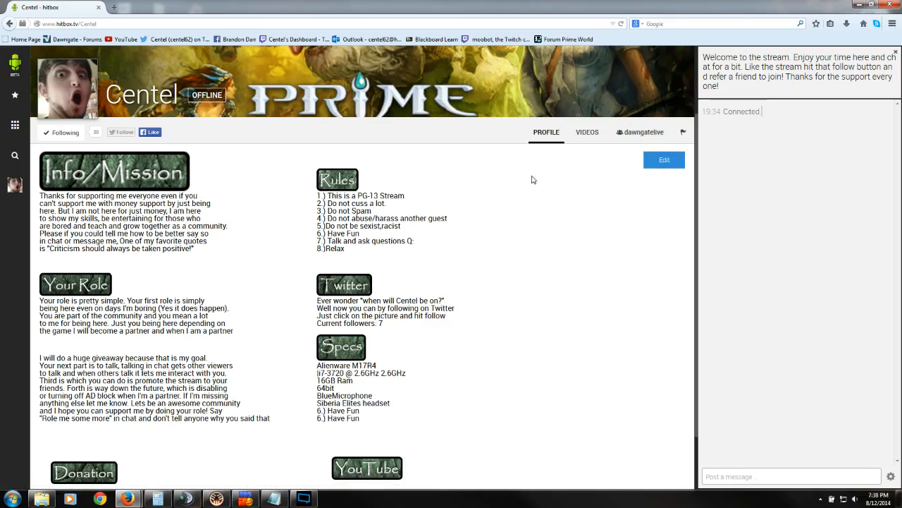
{"action": "mouse_move", "coordinate": [542, 183]}
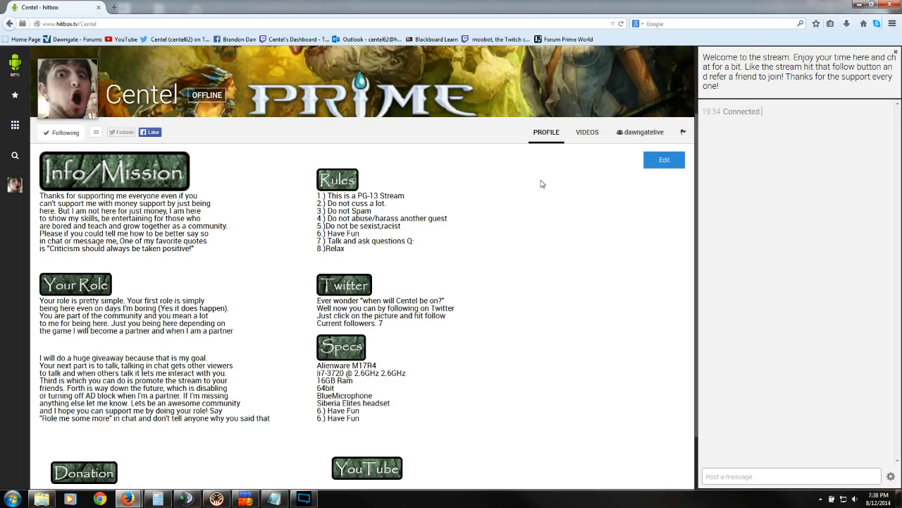
{"action": "mouse_move", "coordinate": [640, 132]}
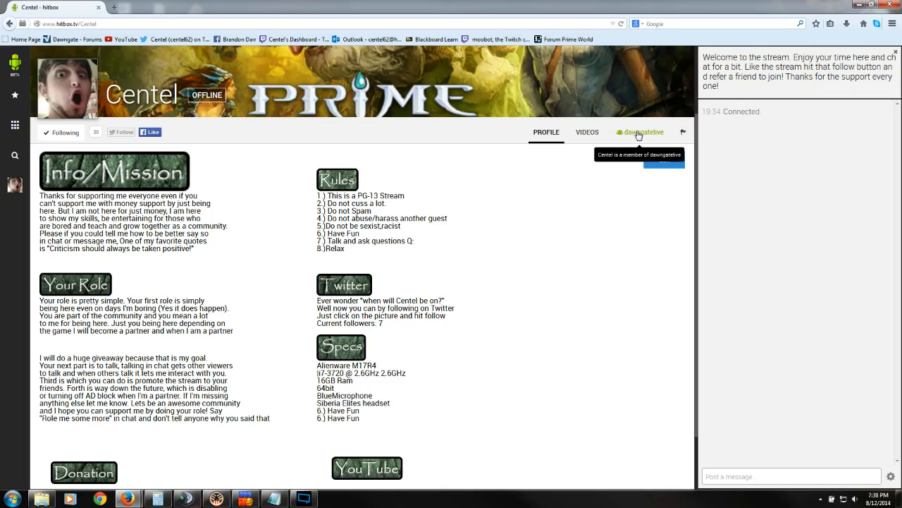
{"action": "mouse_move", "coordinate": [638, 139]}
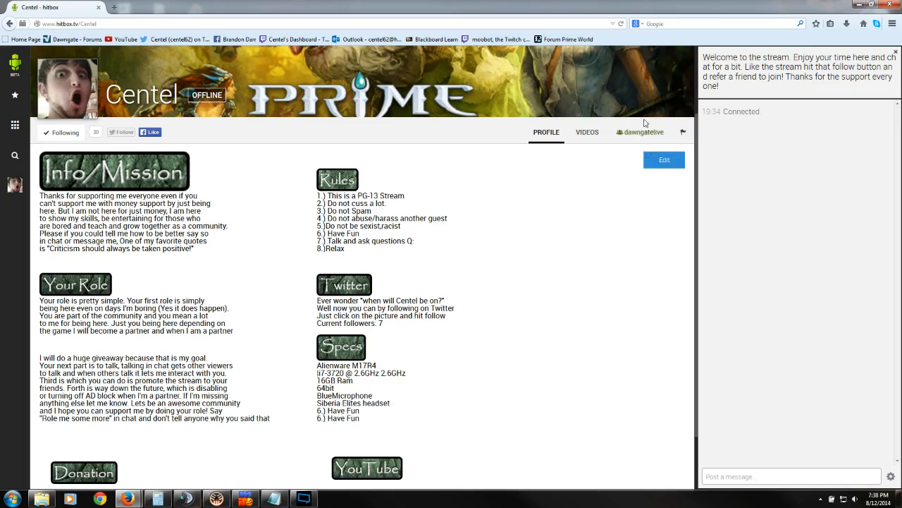
{"action": "mouse_move", "coordinate": [589, 184]}
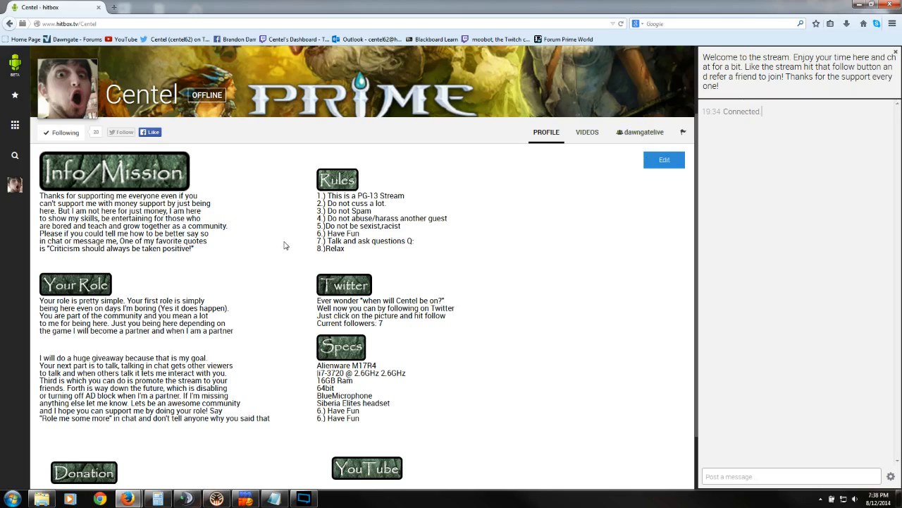
{"action": "mouse_move", "coordinate": [273, 235]}
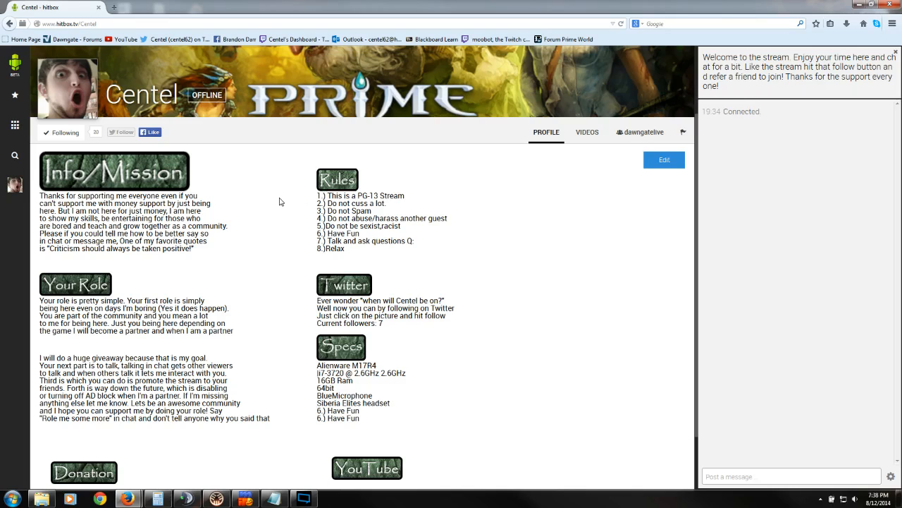
{"action": "scroll", "scroll_direction": "down", "scroll_amount": 3}
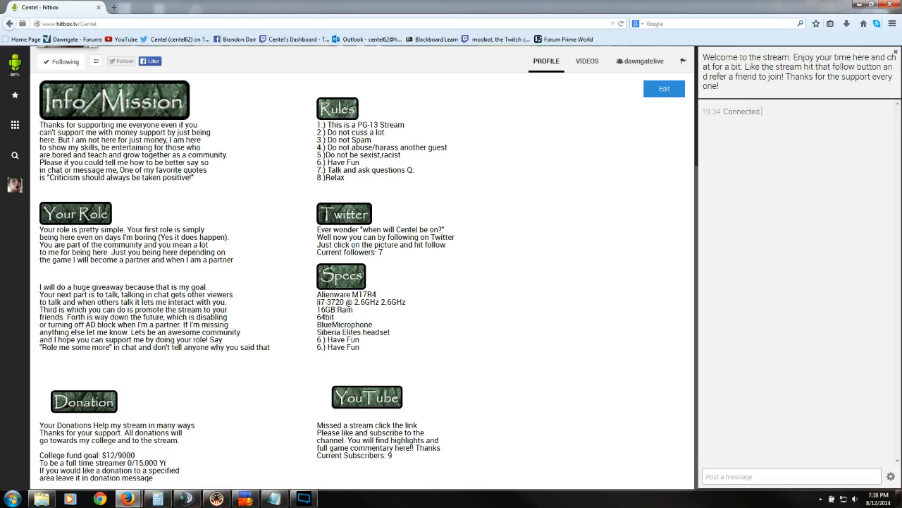
{"action": "mouse_move", "coordinate": [317, 463]}
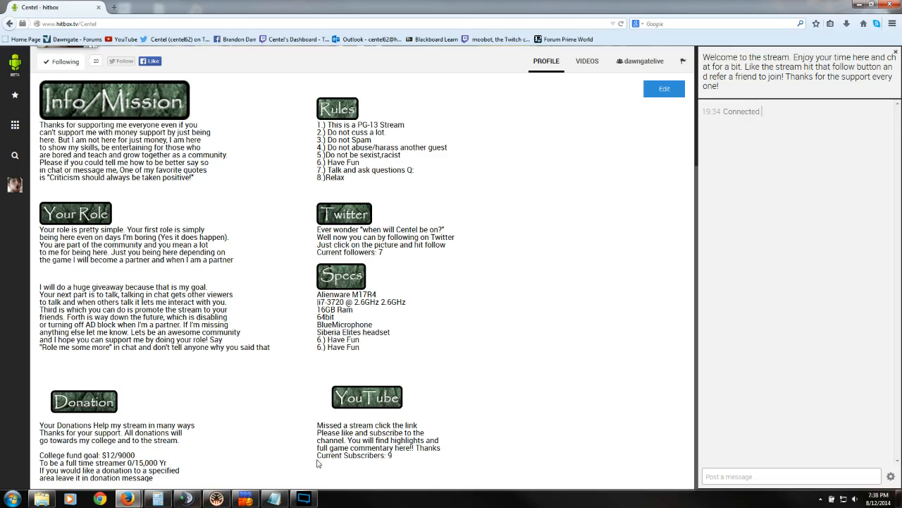
{"action": "mouse_move", "coordinate": [143, 196]}
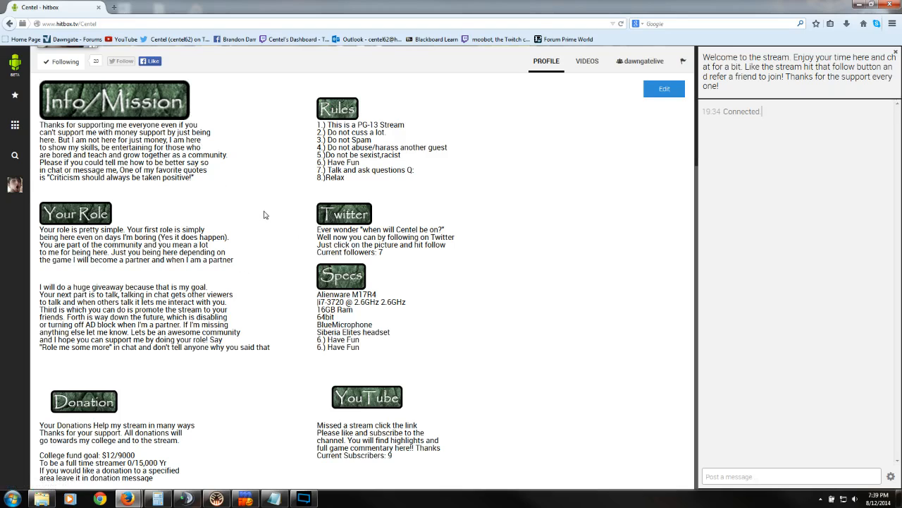
{"action": "mouse_move", "coordinate": [293, 293]}
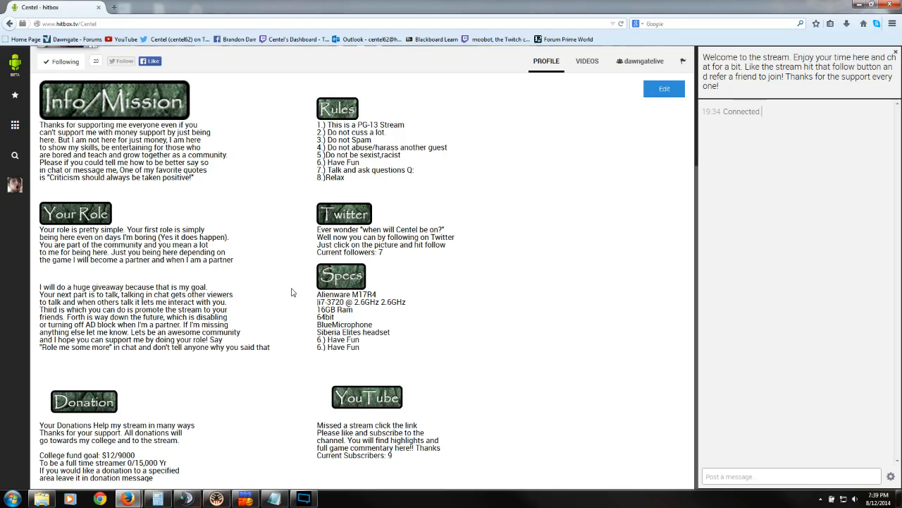
{"action": "mouse_move", "coordinate": [295, 297]}
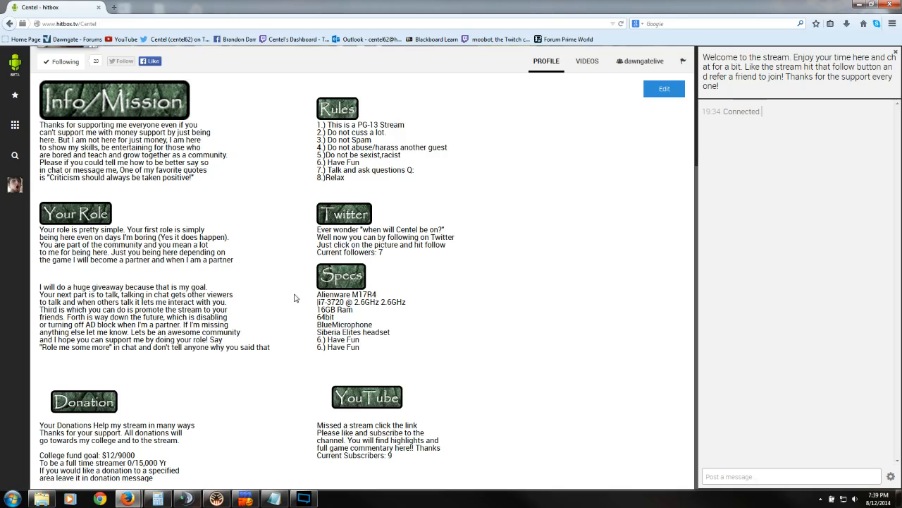
{"action": "mouse_move", "coordinate": [297, 280]}
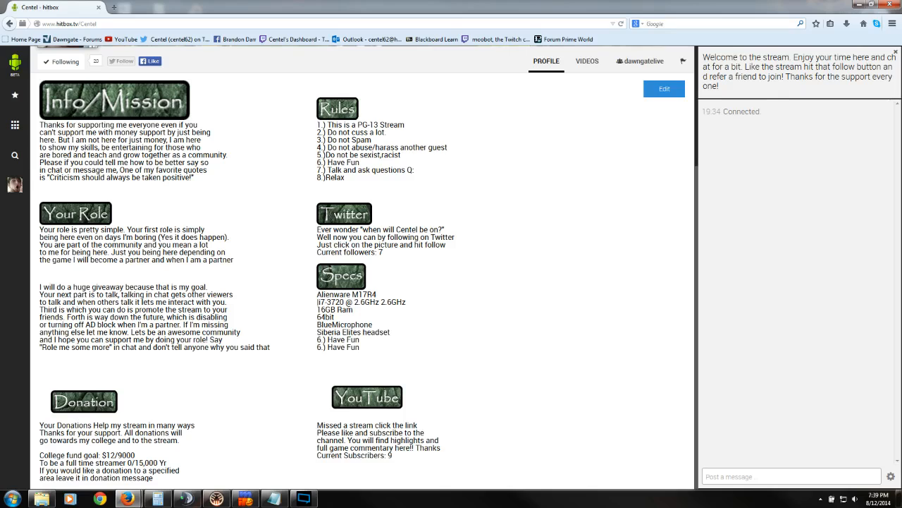
{"action": "mouse_move", "coordinate": [221, 183]}
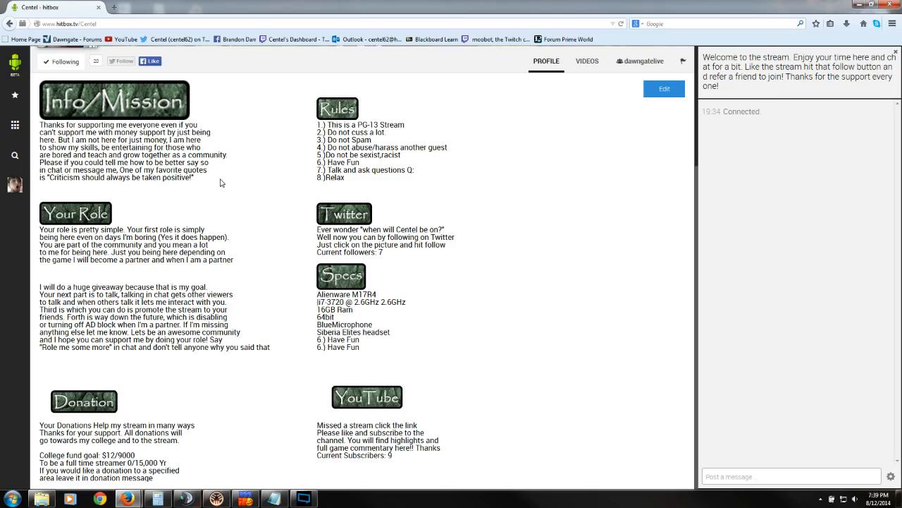
{"action": "mouse_move", "coordinate": [218, 194]}
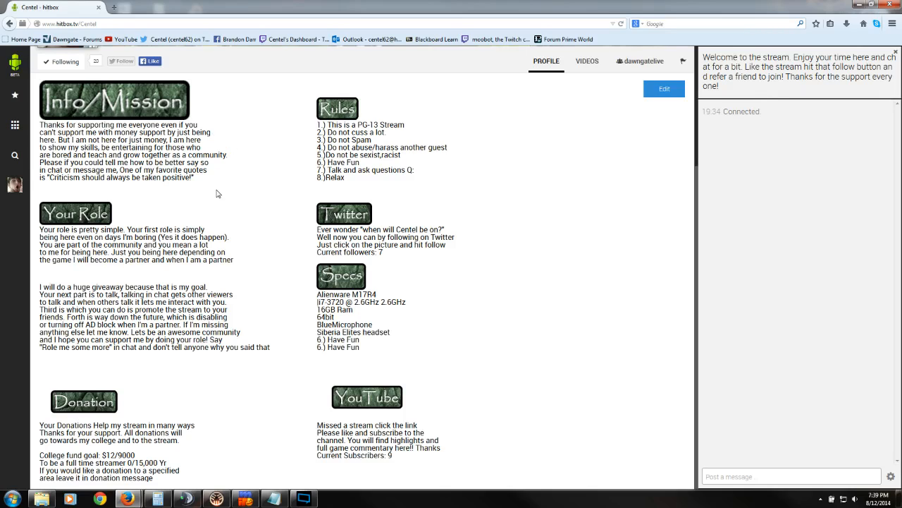
{"action": "mouse_move", "coordinate": [249, 188]}
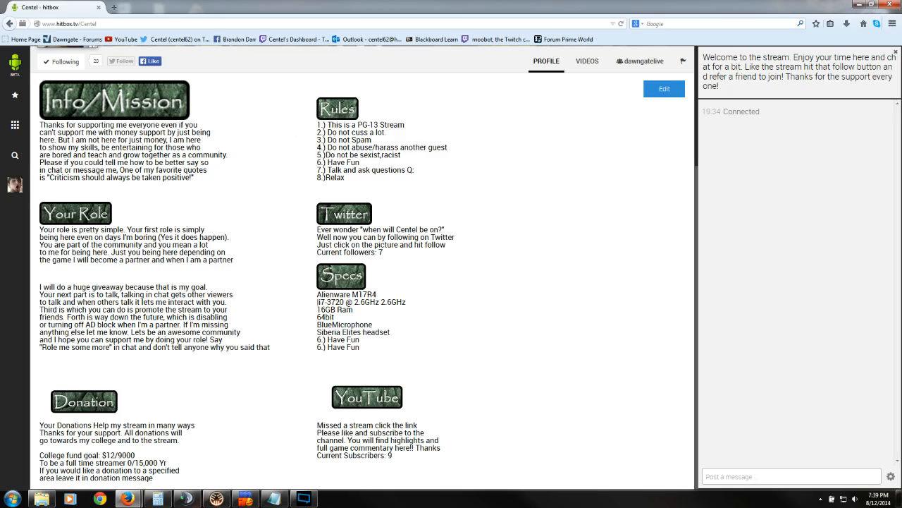
{"action": "mouse_move", "coordinate": [254, 116]}
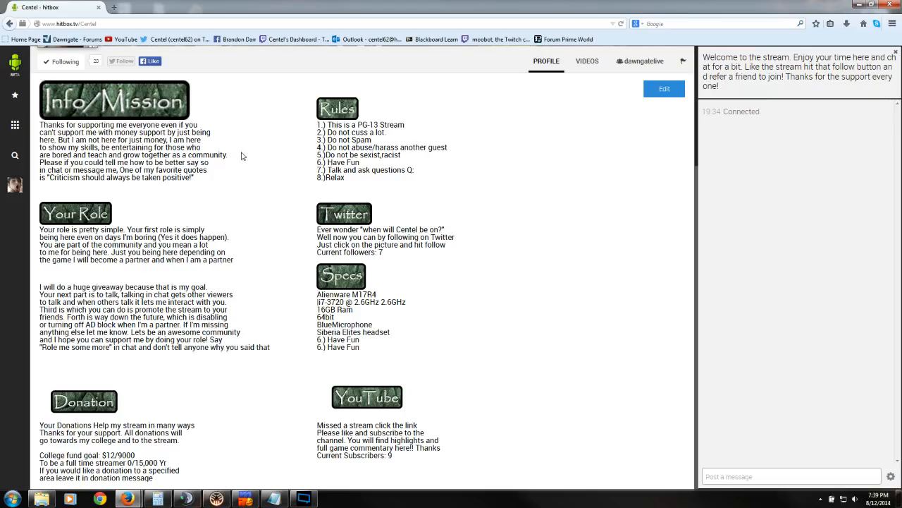
{"action": "mouse_move", "coordinate": [236, 189]}
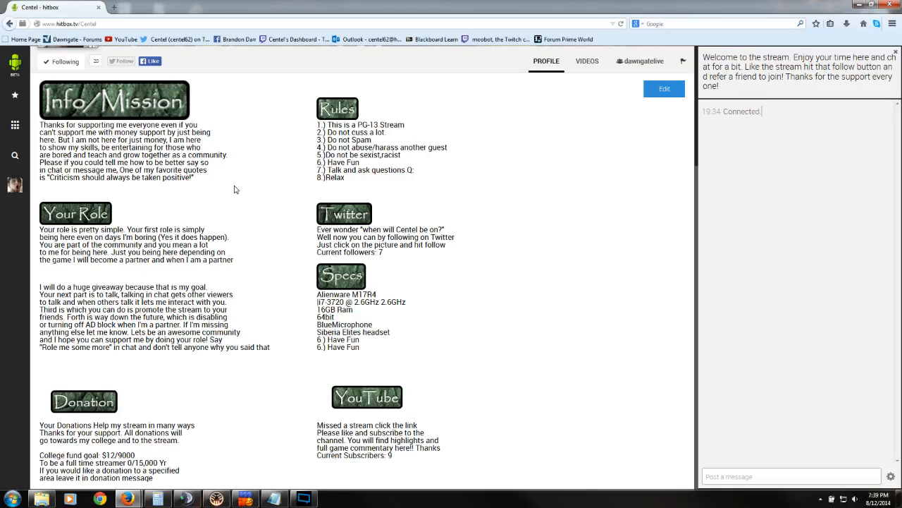
{"action": "mouse_move", "coordinate": [282, 192]}
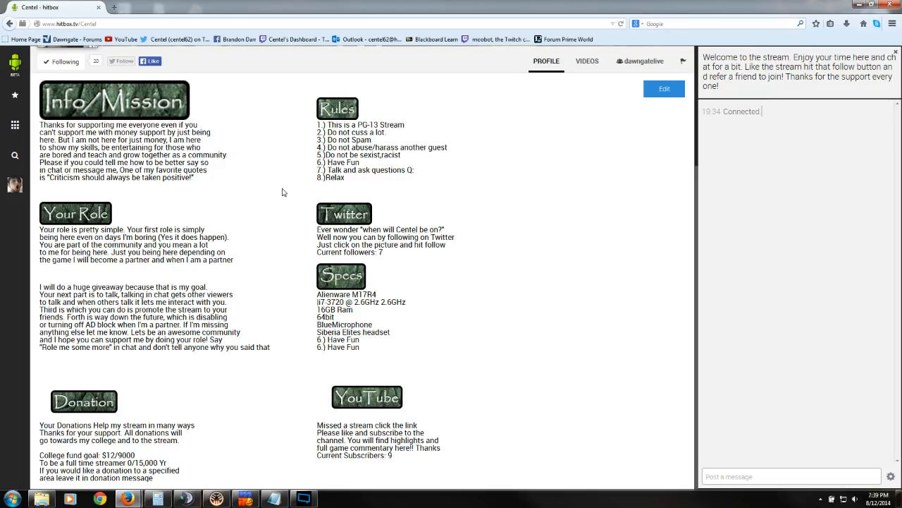
{"action": "mouse_move", "coordinate": [587, 117]}
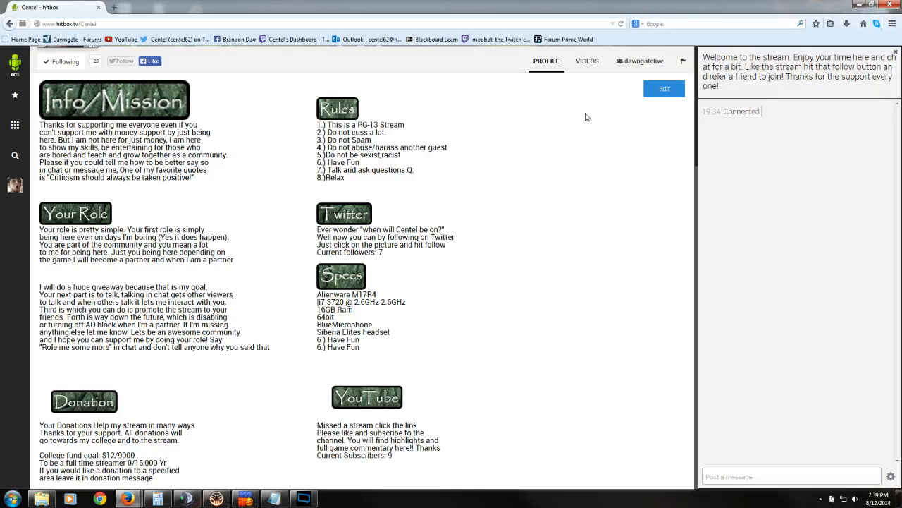
{"action": "mouse_move", "coordinate": [243, 106]}
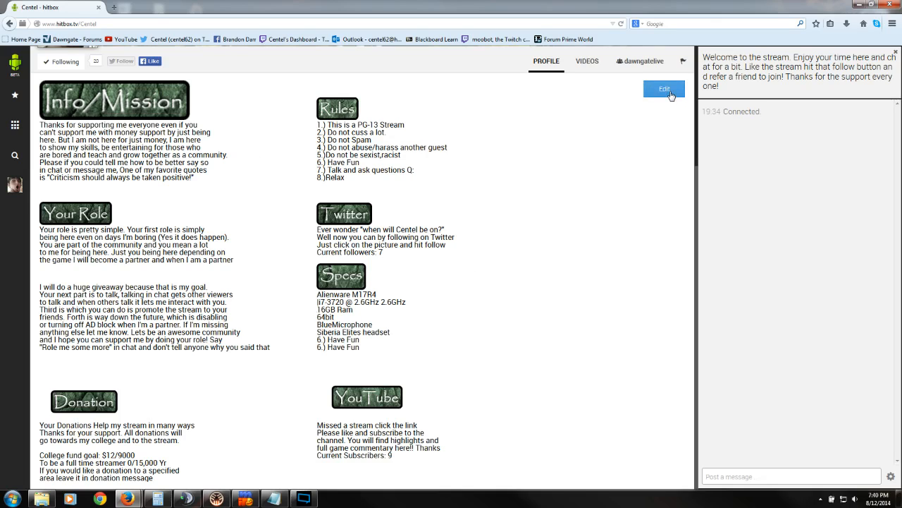
{"action": "left_click", "coordinate": [664, 89]}
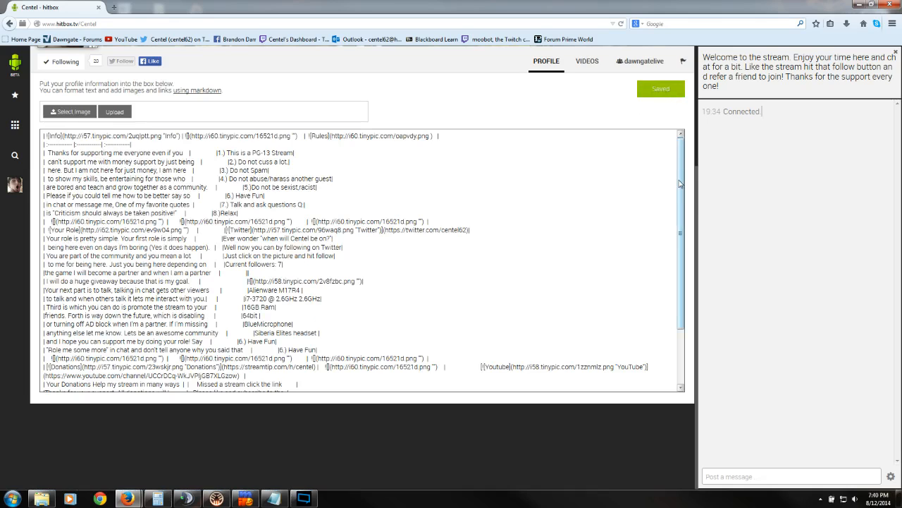
{"action": "scroll", "scroll_direction": "down", "scroll_amount": 3}
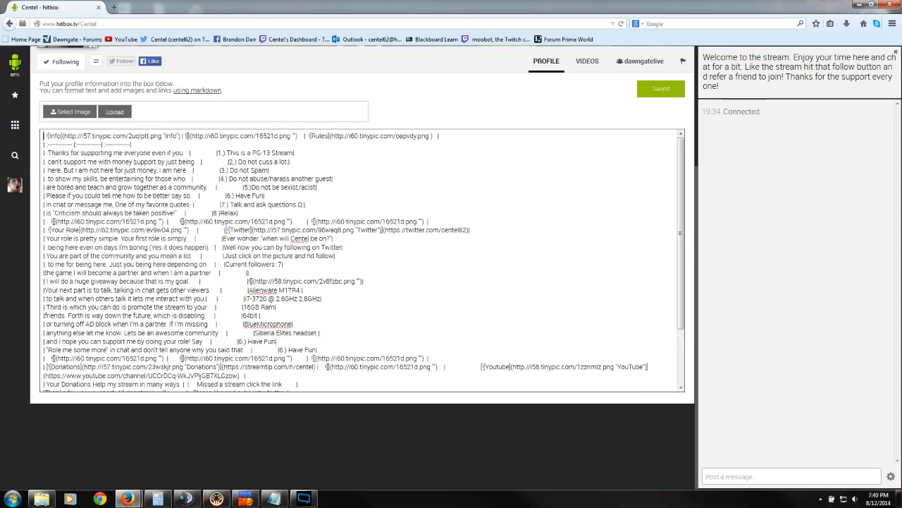
{"action": "scroll", "scroll_direction": "down", "scroll_amount": 3}
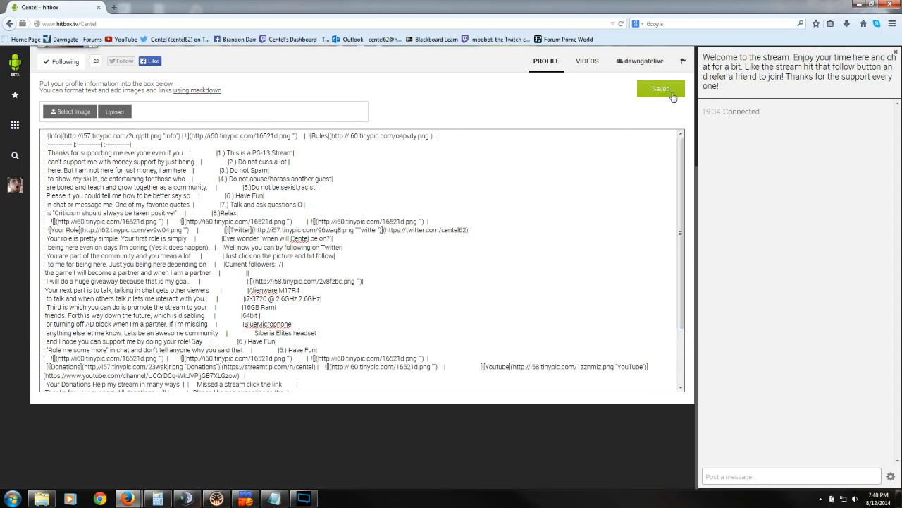
{"action": "left_click", "coordinate": [661, 88]}
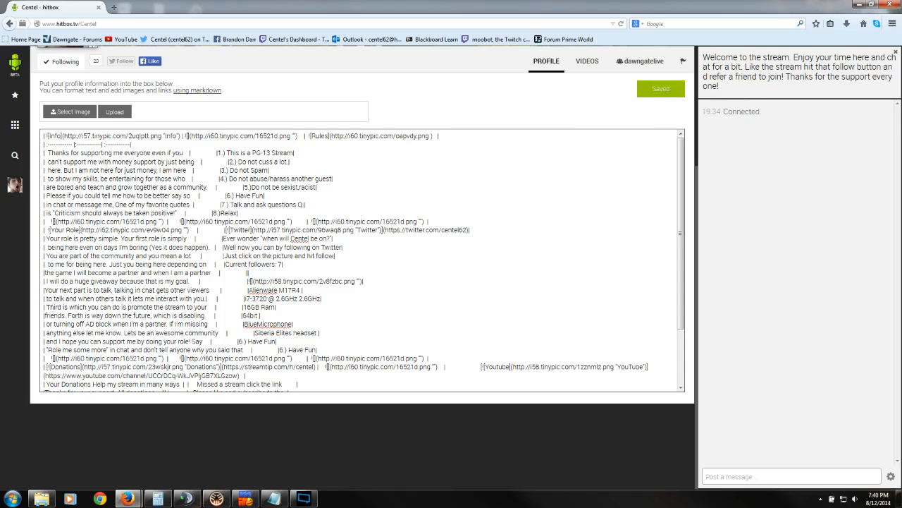
{"action": "mouse_move", "coordinate": [689, 184]}
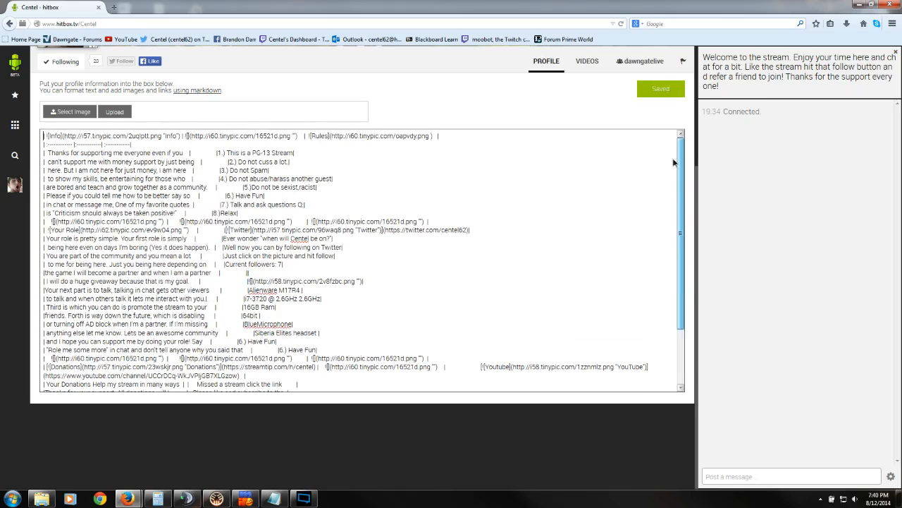
{"action": "left_click", "coordinate": [660, 88]}
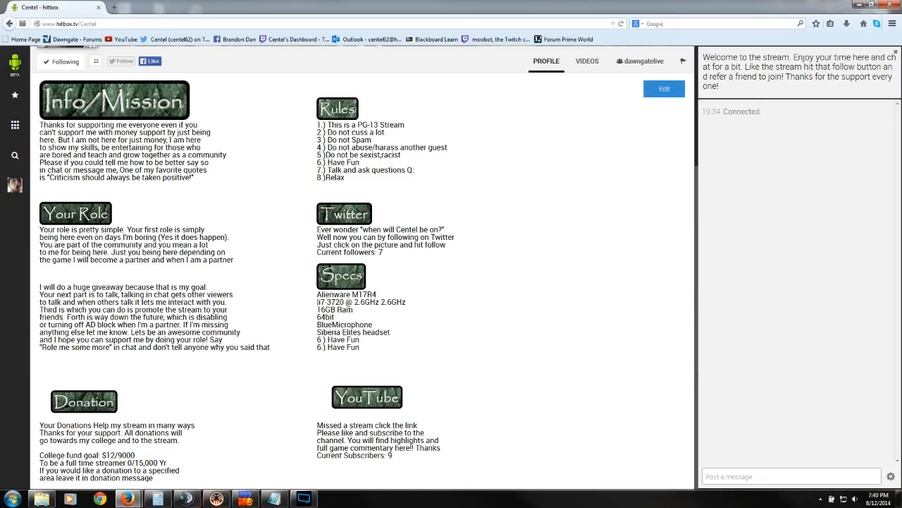
{"action": "mouse_move", "coordinate": [266, 119]}
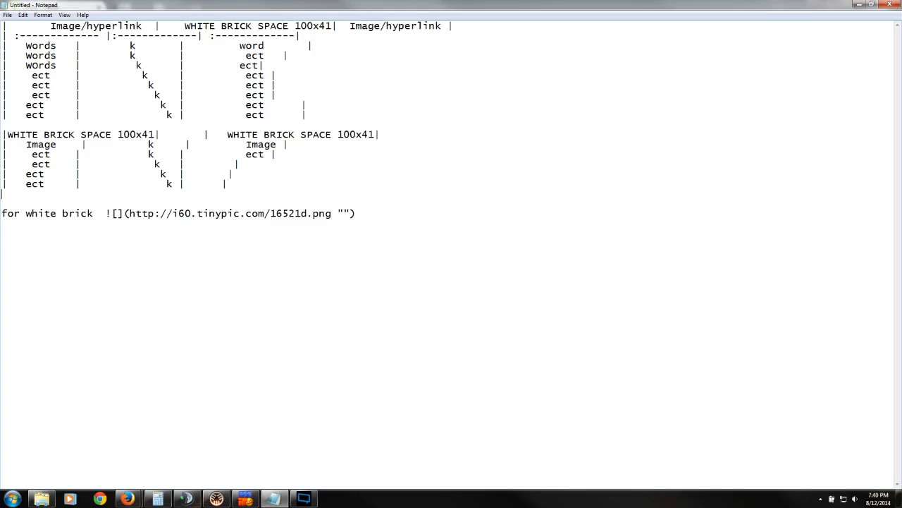
- Select the Image/hyperlink placeholder and neighbouring header text in the Notepad table template
{"action": "double_click", "coordinate": [96, 26]}
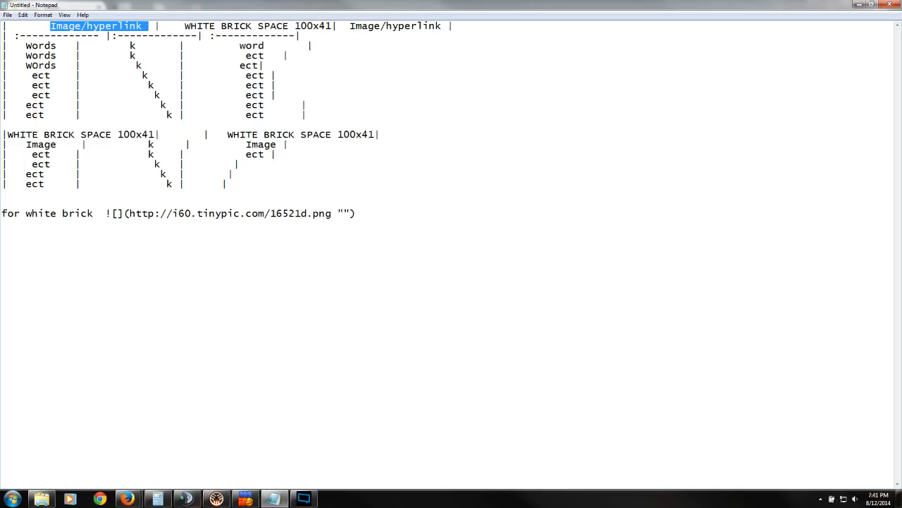
{"action": "left_click_drag", "start_coordinate": [185, 26], "coordinate": [298, 26]}
{"action": "type", "text": " |"}
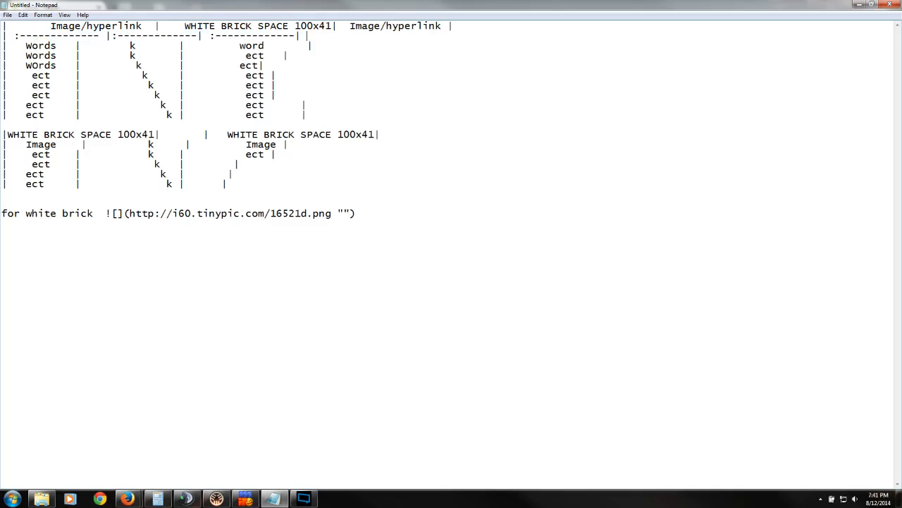
- Select the ':-------------' divider row to remove its stray trailing pipe
{"action": "left_click_drag", "start_coordinate": [4, 35], "coordinate": [299, 35]}
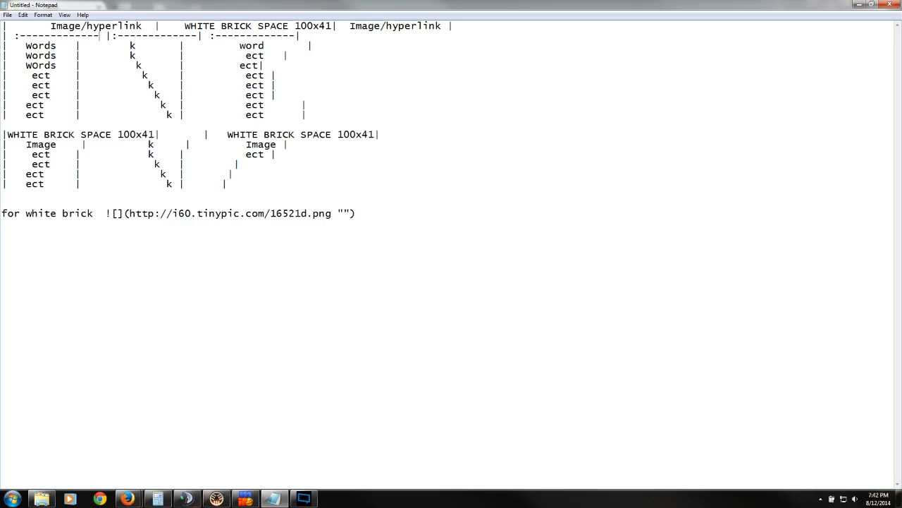
{"action": "double_click", "coordinate": [95, 26]}
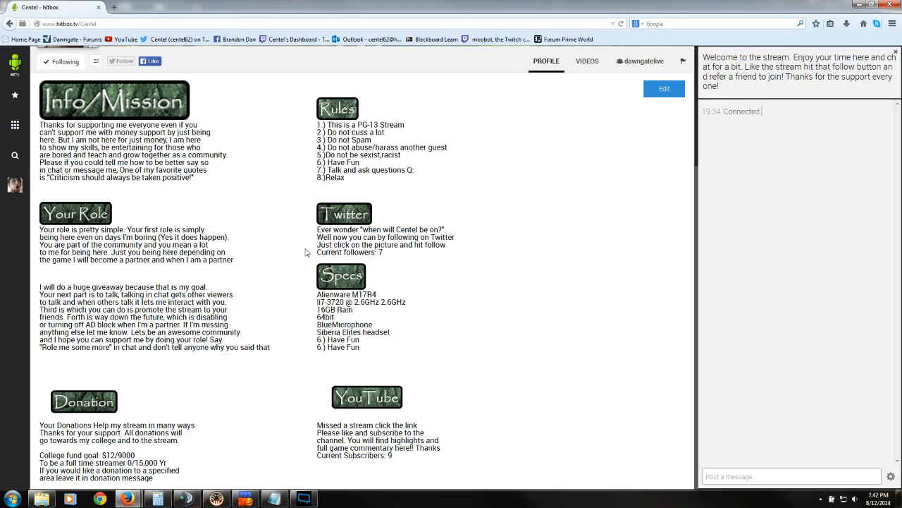
{"action": "mouse_move", "coordinate": [275, 271]}
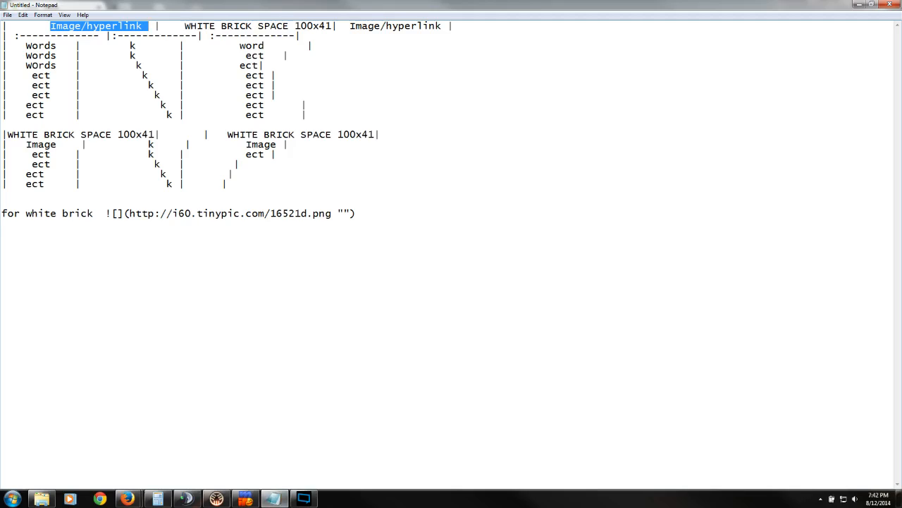
- Type test text in the first Words cell and copy the WHITE BRICK SPACE 100x41 placeholder
{"action": "double_click", "coordinate": [40, 45]}
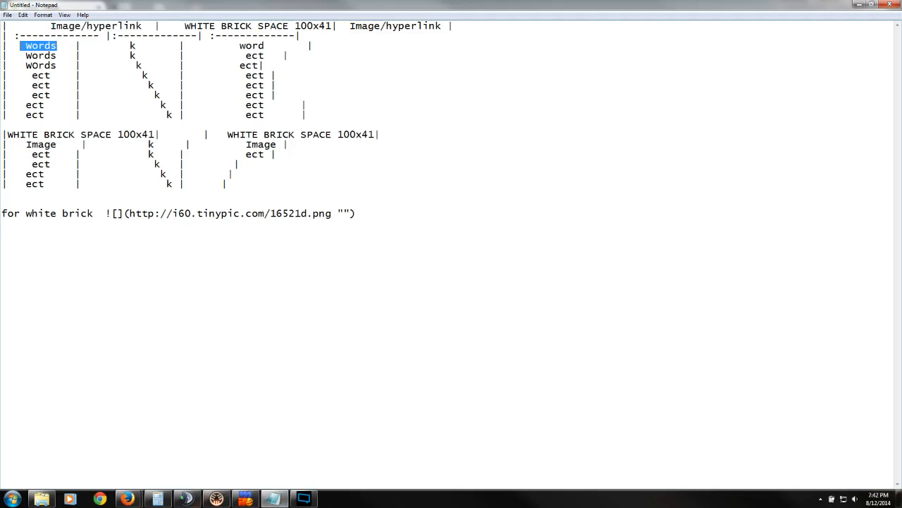
{"action": "left_click", "coordinate": [40, 56]}
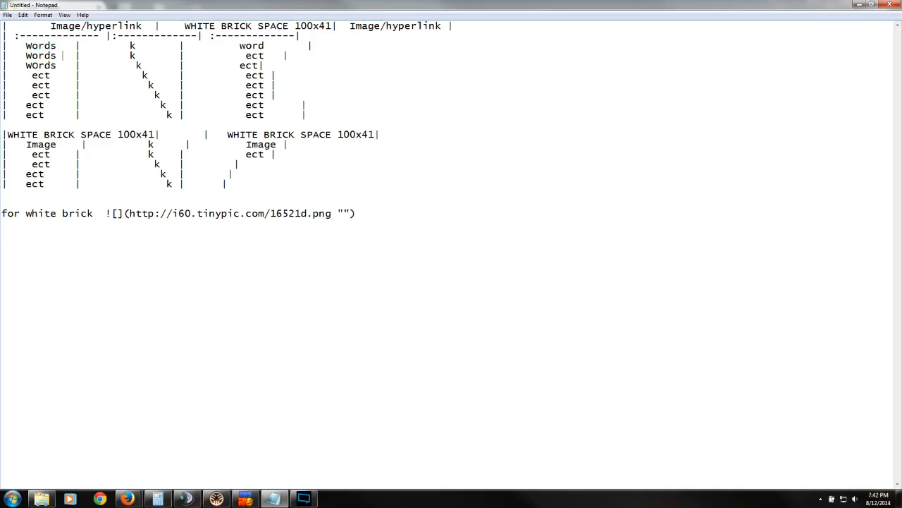
{"action": "type", "text": "vvsfdsdfsfsfsdf"}
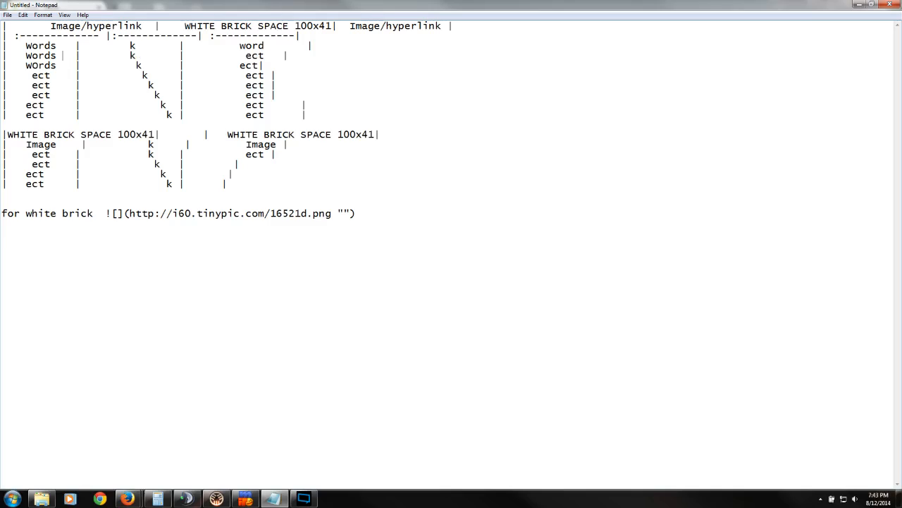
{"action": "left_click_drag", "start_coordinate": [179, 26], "coordinate": [337, 26]}
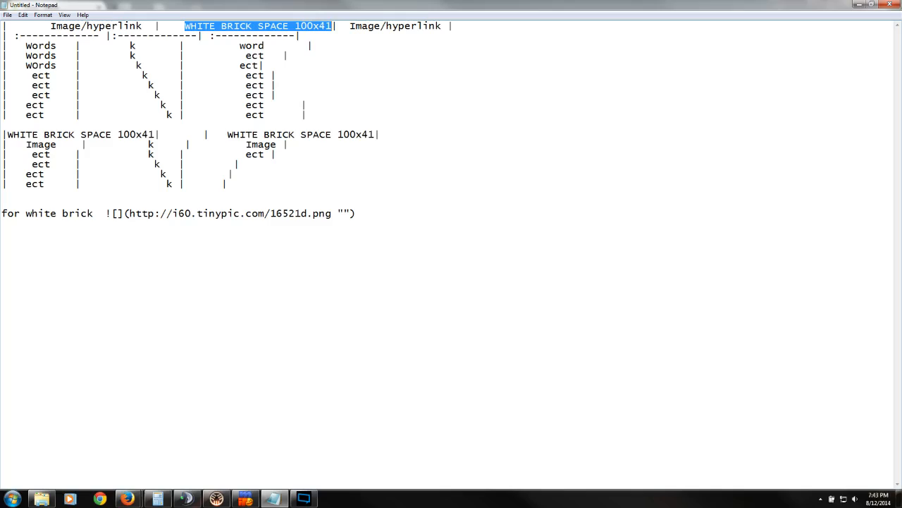
{"action": "left_click", "coordinate": [141, 45]}
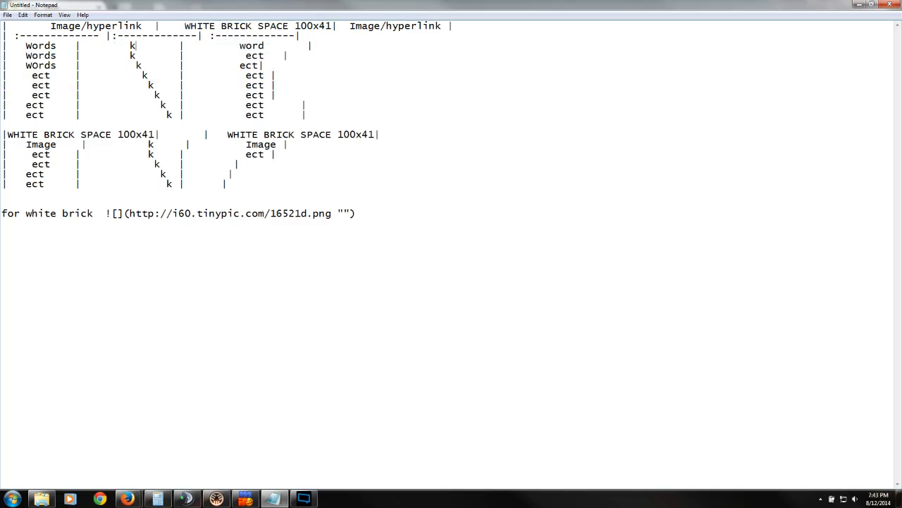
- Paste WHITE BRICK SPACE 100x41 into the lower spacer row's middle cell
{"action": "right_click", "coordinate": [302, 134]}
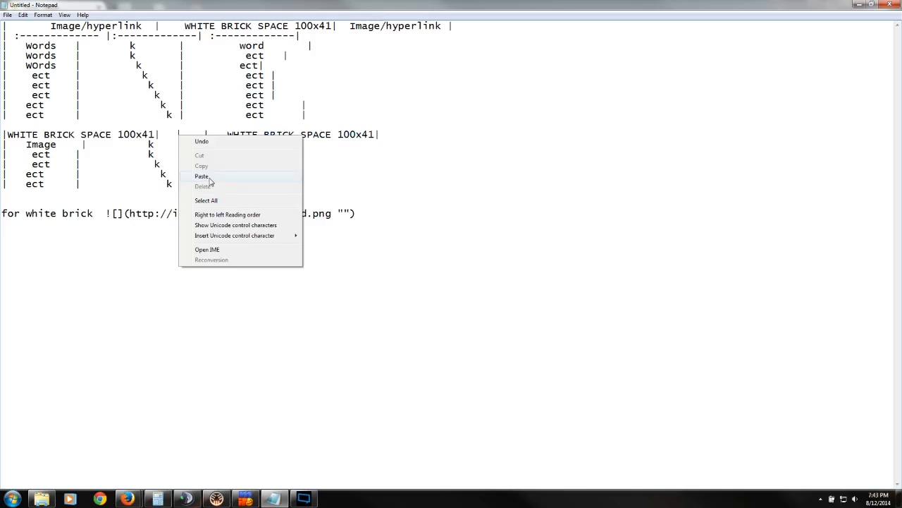
{"action": "left_click", "coordinate": [201, 176]}
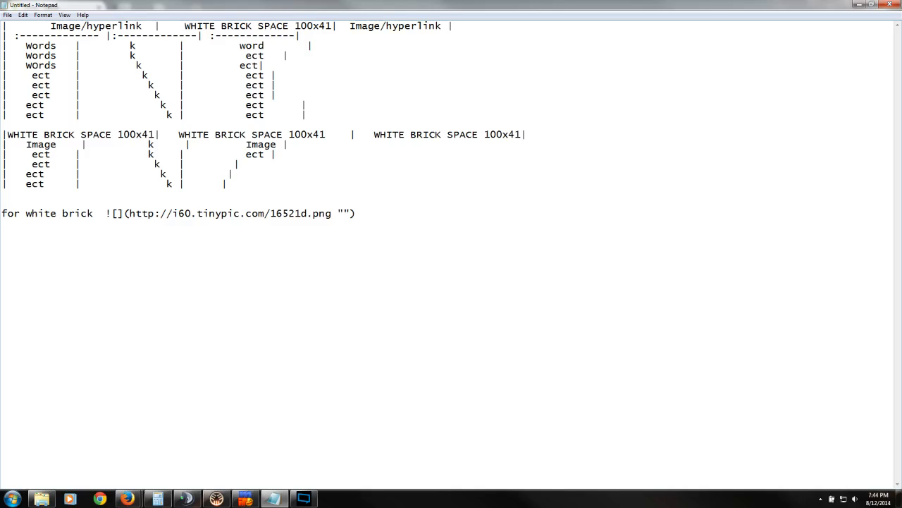
- Select and delete the k placeholders in the first table's middle column
{"action": "left_click_drag", "start_coordinate": [180, 26], "coordinate": [328, 26]}
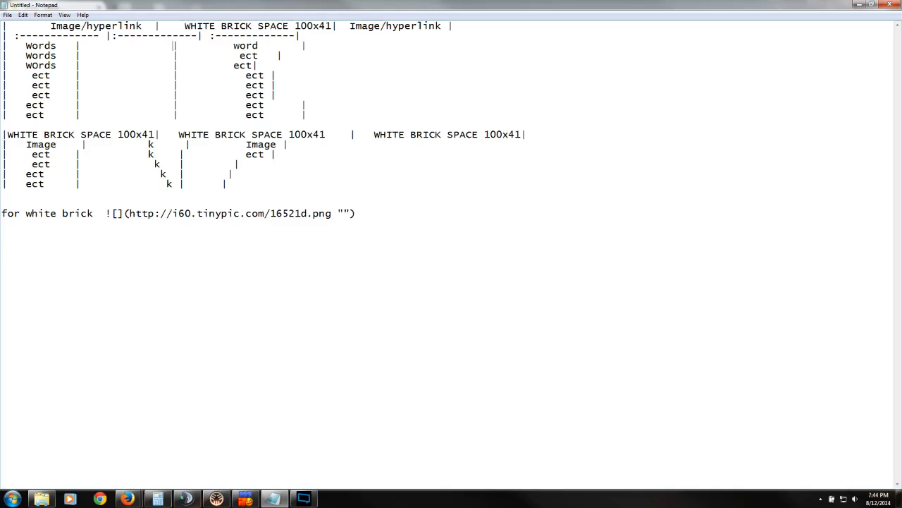
- Separate the three WHITE BRICK SPACE 100x41 cells from the Image rows with blank lines
{"action": "double_click", "coordinate": [395, 26]}
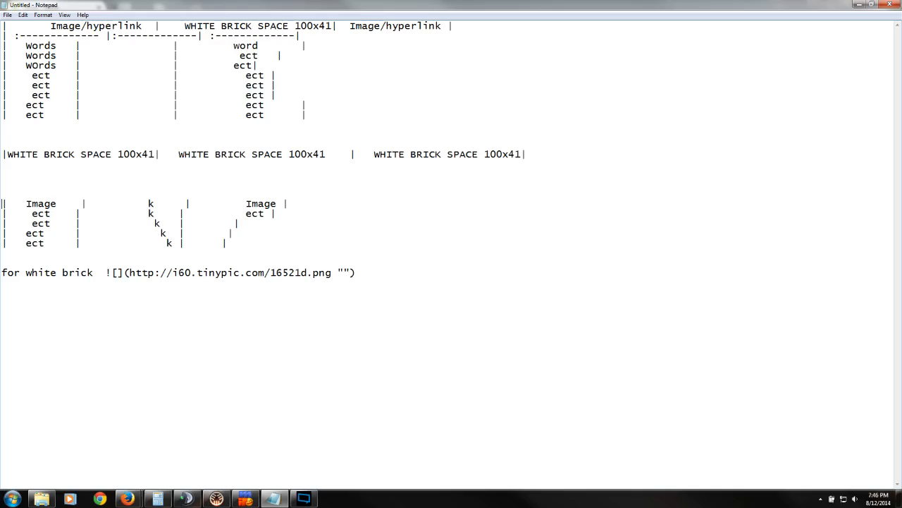
{"action": "double_click", "coordinate": [41, 204]}
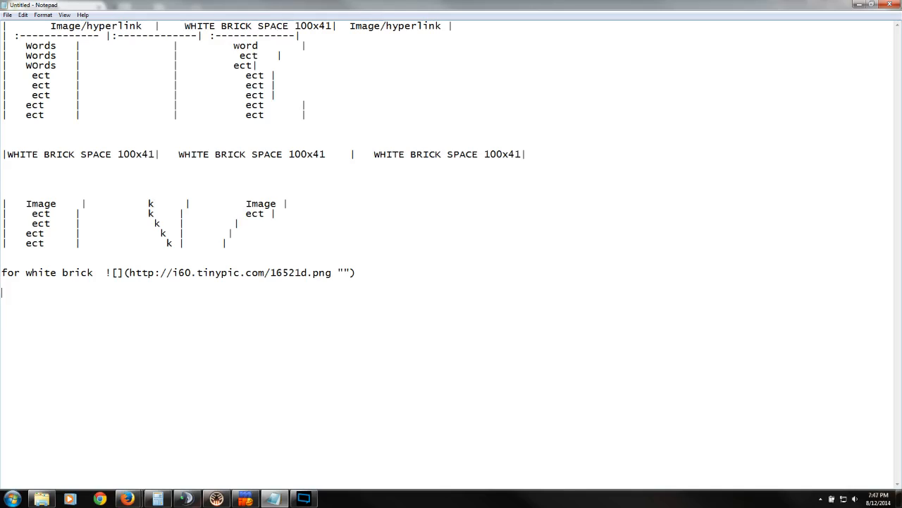
- Type the note line 'KKKKKKKK= WHite Space' below the white brick link
{"action": "type", "text": "KKKK"}
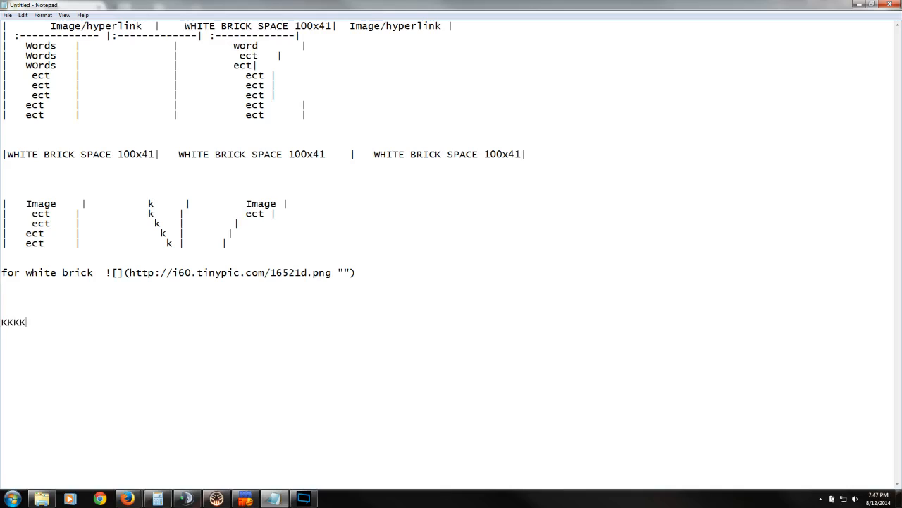
{"action": "type", "text": "KKKK="}
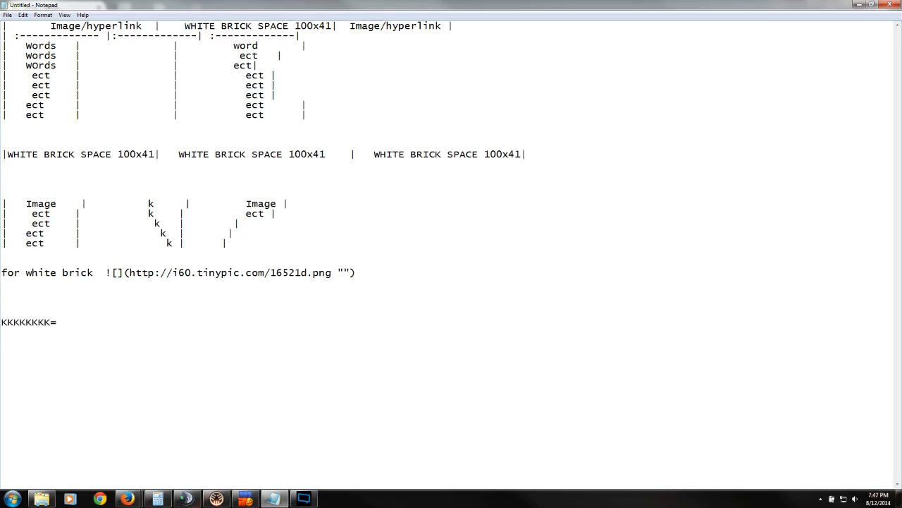
{"action": "type", "text": "WHite"}
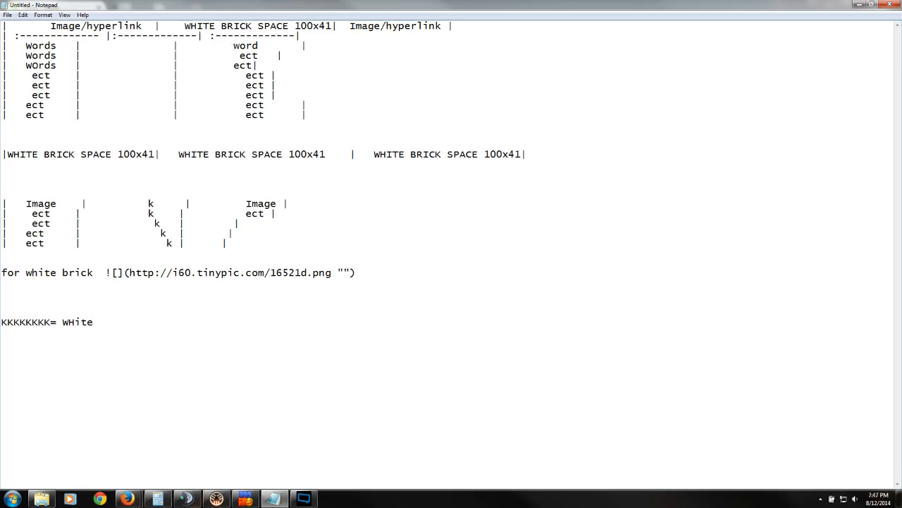
{"action": "type", "text": "Space"}
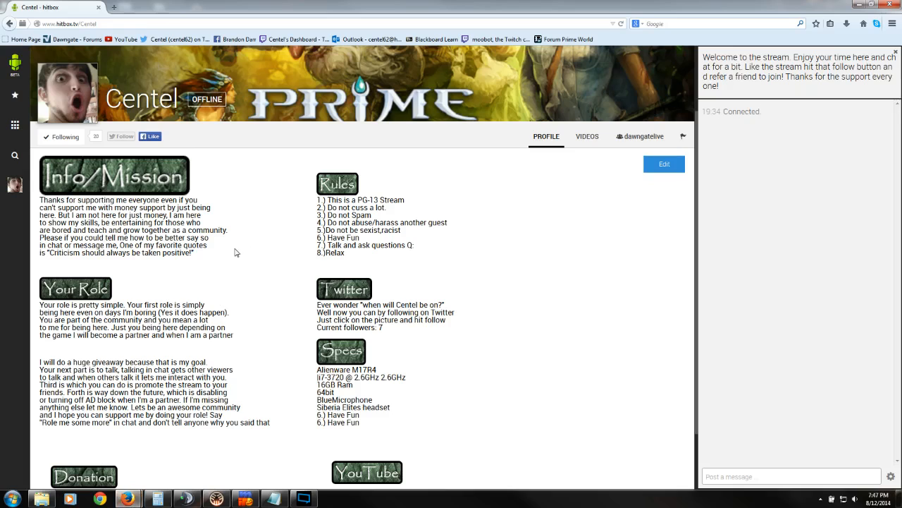
{"action": "mouse_move", "coordinate": [152, 284]}
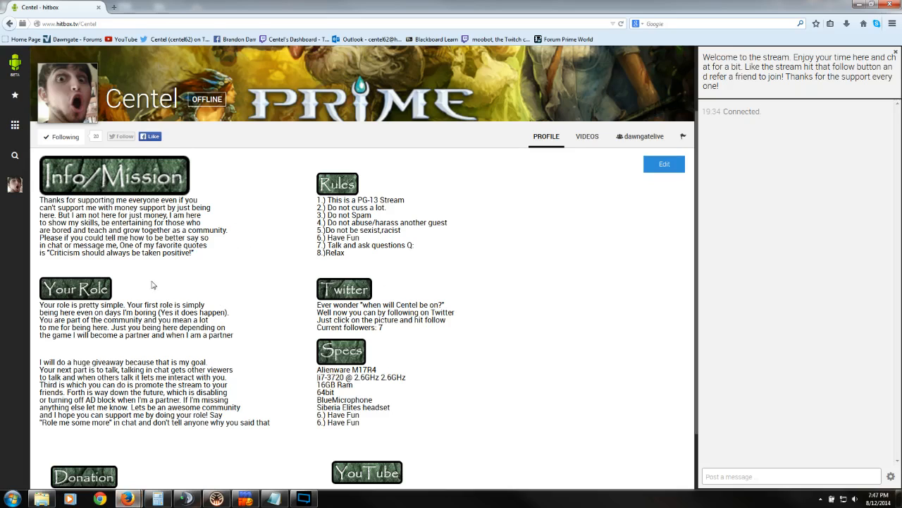
{"action": "scroll", "scroll_direction": "down", "scroll_amount": 3}
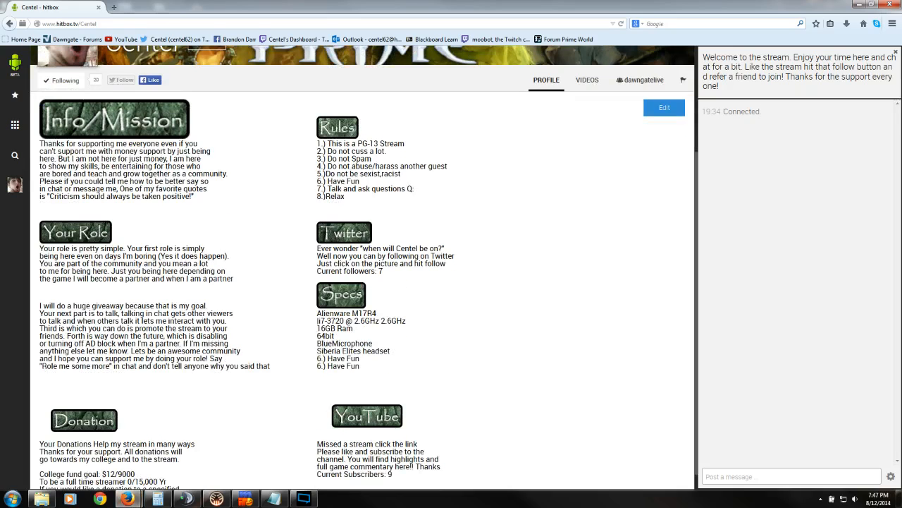
{"action": "mouse_move", "coordinate": [220, 303]}
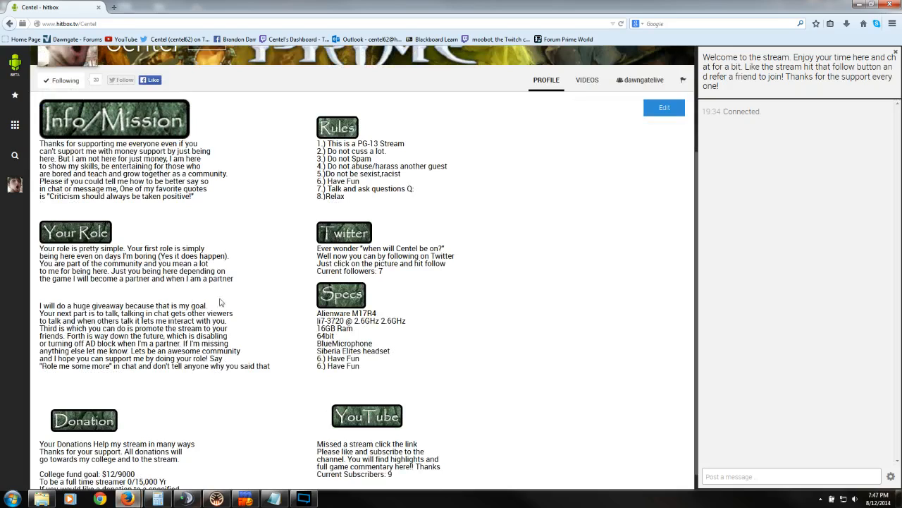
{"action": "mouse_move", "coordinate": [139, 293]}
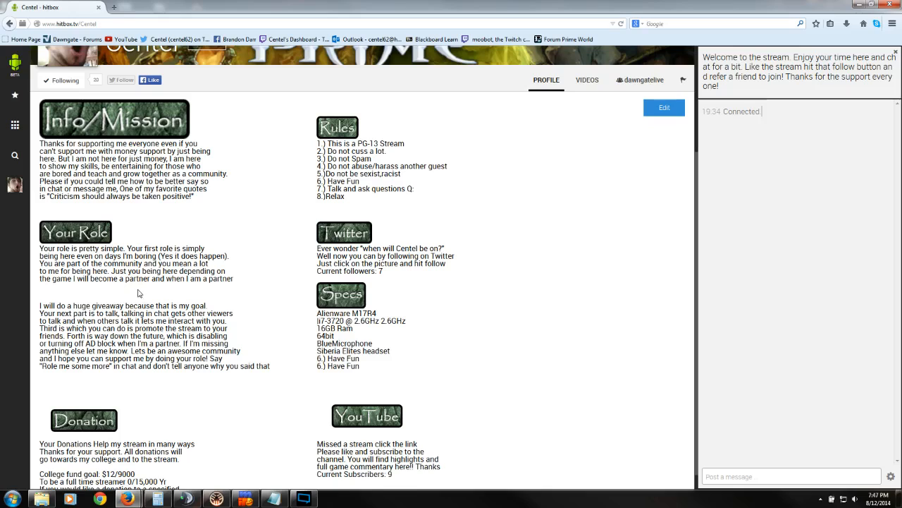
{"action": "mouse_move", "coordinate": [346, 282]}
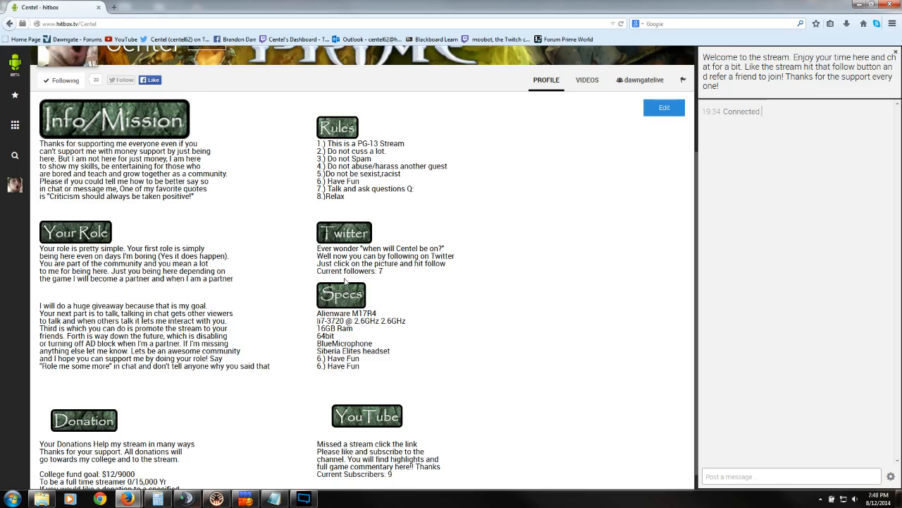
{"action": "mouse_move", "coordinate": [346, 282]}
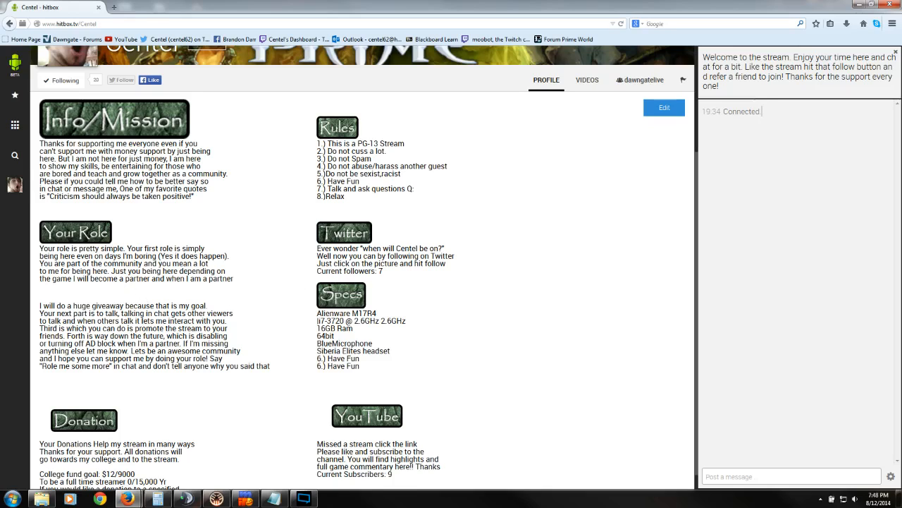
{"action": "mouse_move", "coordinate": [219, 296]}
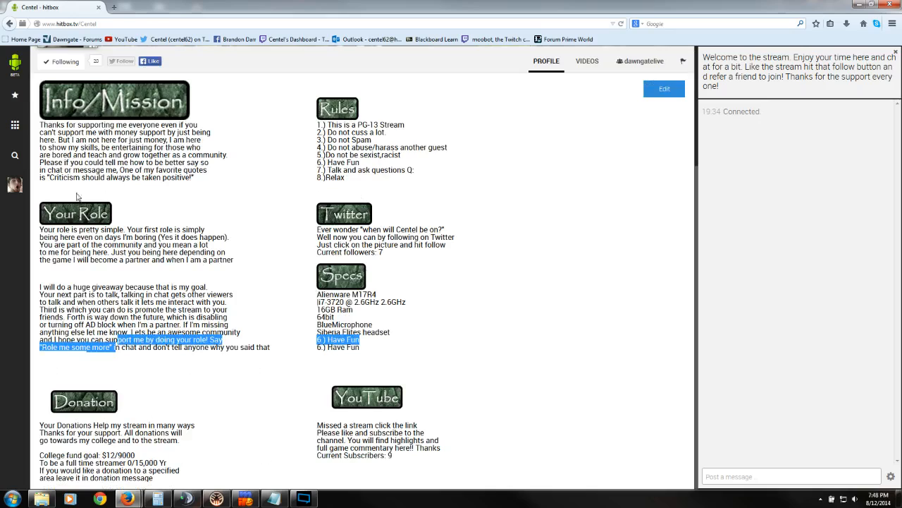
{"action": "mouse_move", "coordinate": [205, 413]}
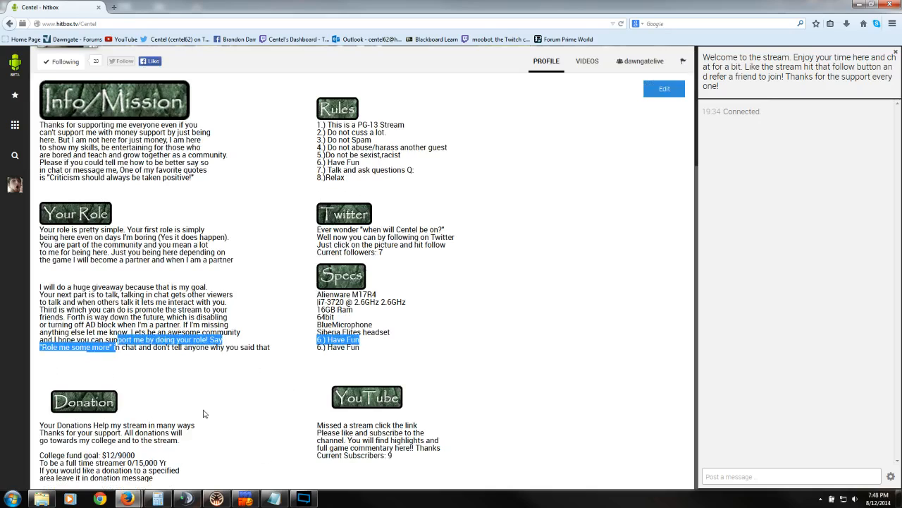
{"action": "mouse_move", "coordinate": [260, 400]}
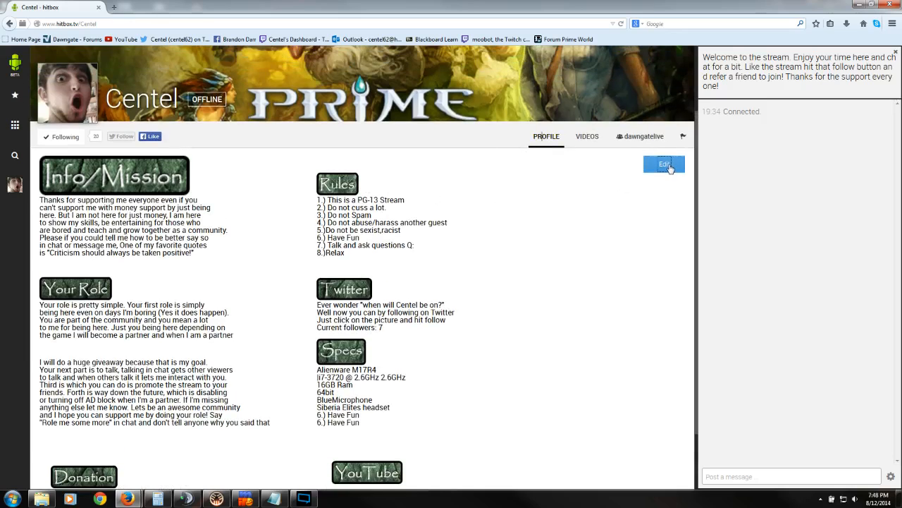
- Open the Hitbox profile markdown and copy the '![Your Role]' tinypic image link
{"action": "left_click", "coordinate": [664, 164]}
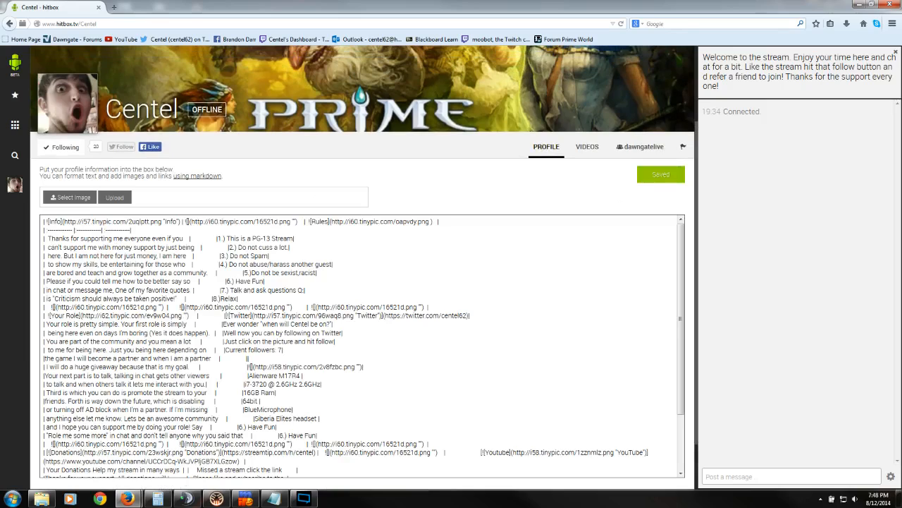
{"action": "right_click", "coordinate": [370, 221]}
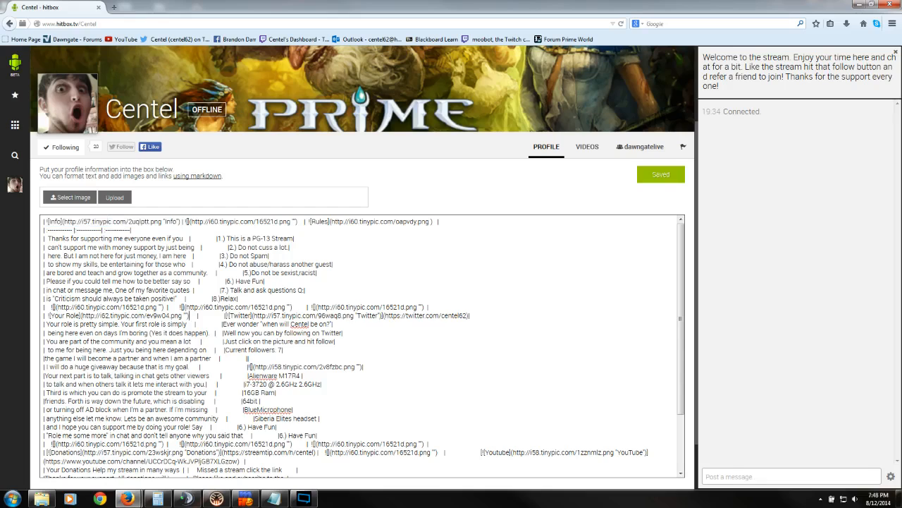
{"action": "right_click", "coordinate": [116, 315]}
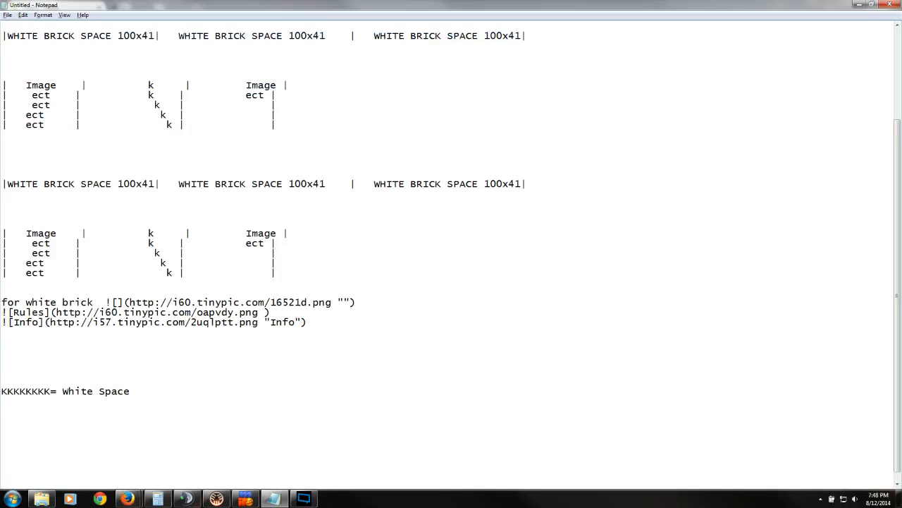
- Add the Your Role image link (ev9w04.png) and Twitter badge link below the Info link
{"action": "type", "text": "![Your Role](http://i62.tinypic.com/ev9w04.png \"\")|"}
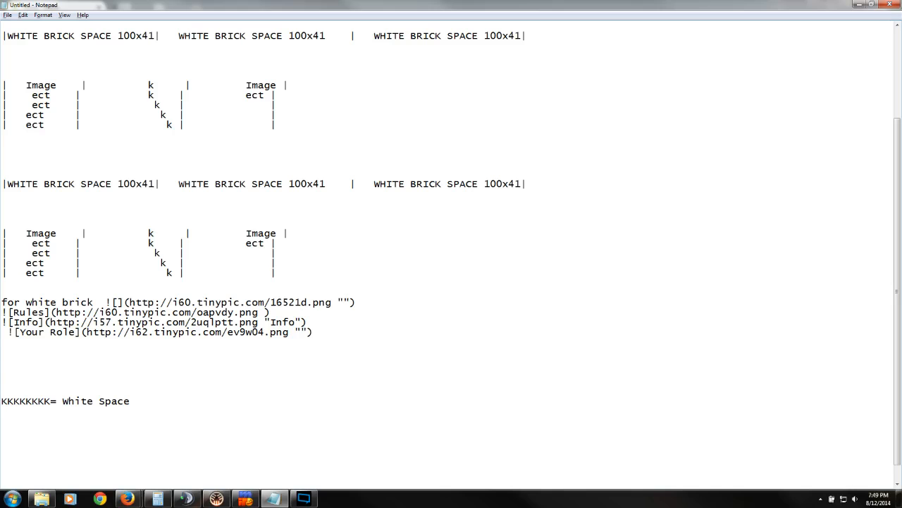
{"action": "type", "text": "[![Twitter](http://i57.tinypic.com/96waq8.png \"Twitter\")](https://twitter.com/cente162)|"}
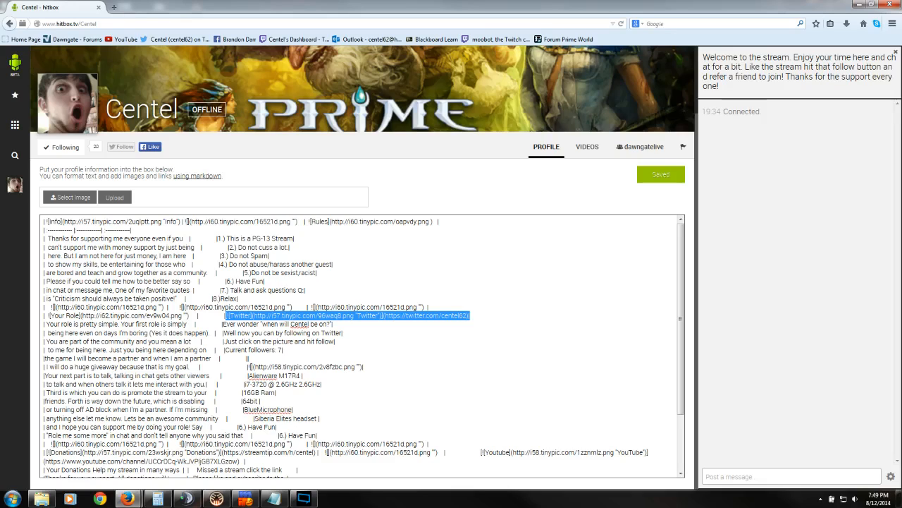
- Copy the Twitter image link markdown and select the next link line
{"action": "left_click", "coordinate": [304, 498]}
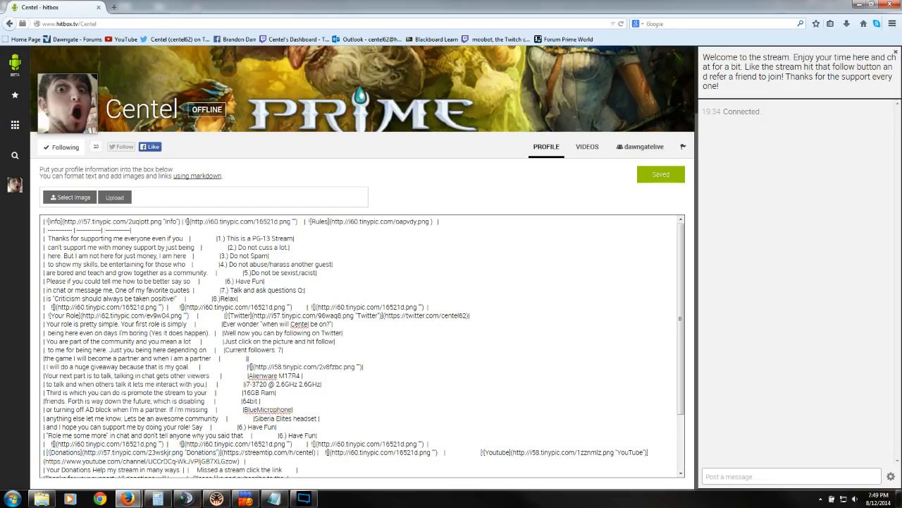
{"action": "double_click", "coordinate": [211, 452]}
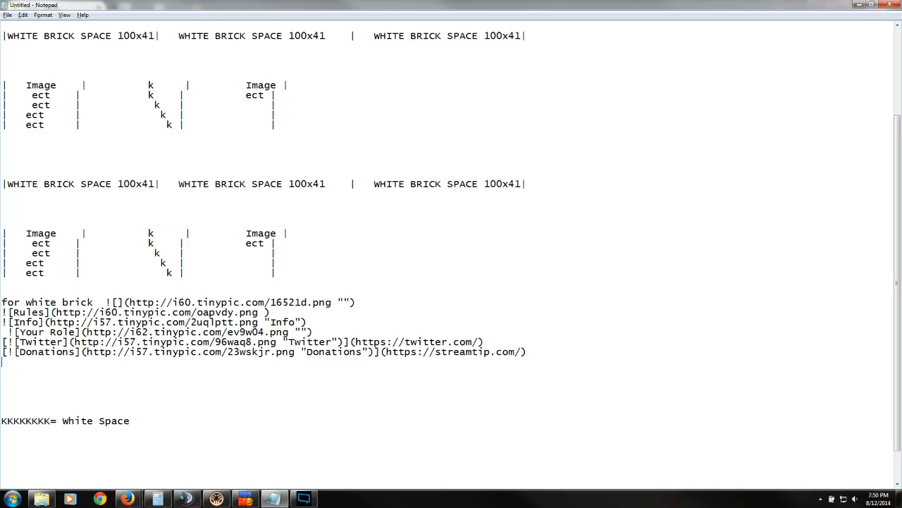
- Paste the YouTube image link and delete its channel ID from the URL
{"action": "type", "text": "[![Youtube](http://i58.tinypic.com/1zznmlz.png \"YouTube\")](https://www.youtube.com/channel/UCCrDCq-WkJVPljGB7XLGzow)"}
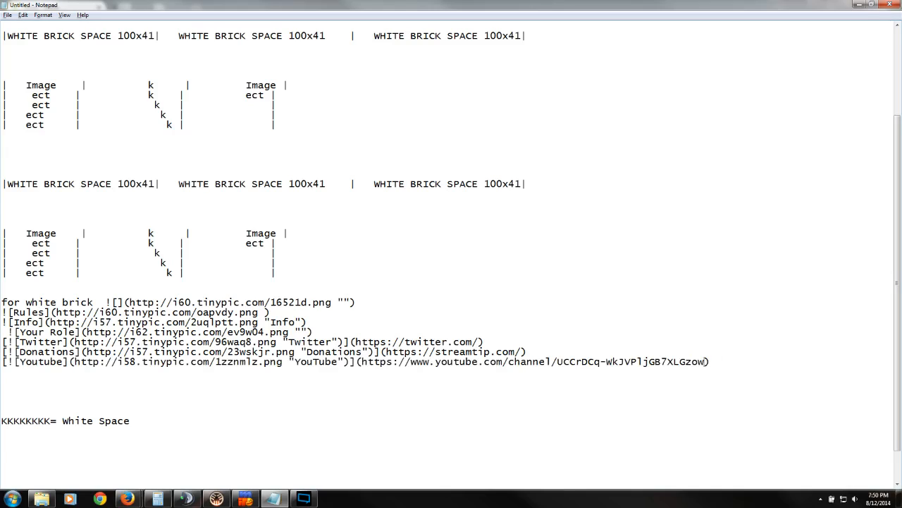
{"action": "left_click_drag", "start_coordinate": [490, 361], "coordinate": [701, 361]}
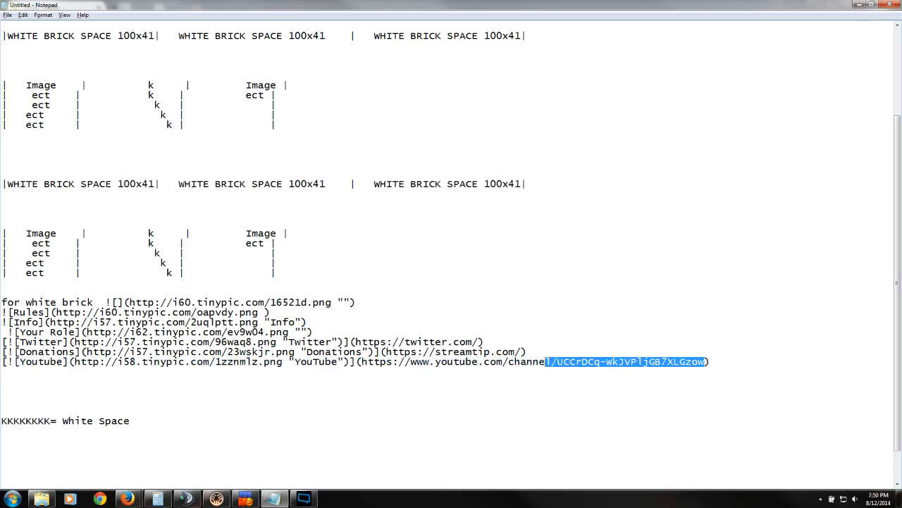
{"action": "key", "text": "Delete"}
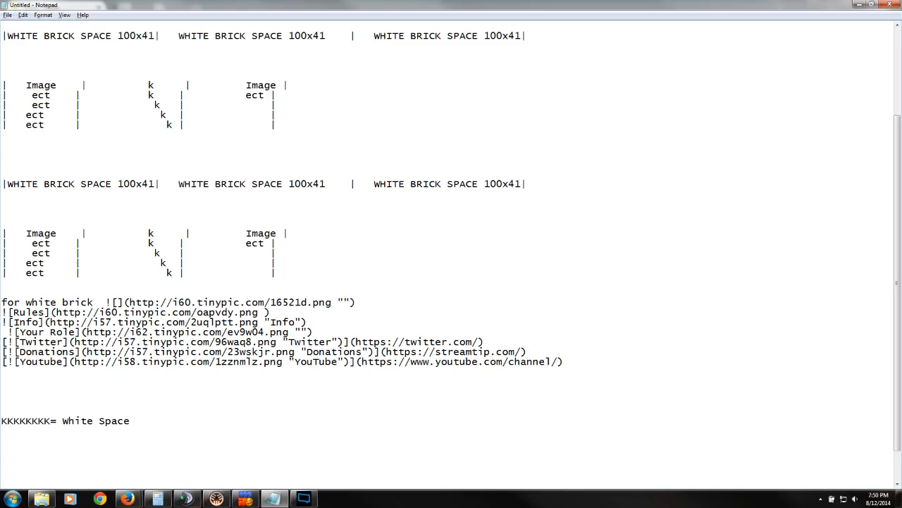
- Place the cursor at the end of the YouTube link line and scroll down
{"action": "left_click", "coordinate": [558, 361]}
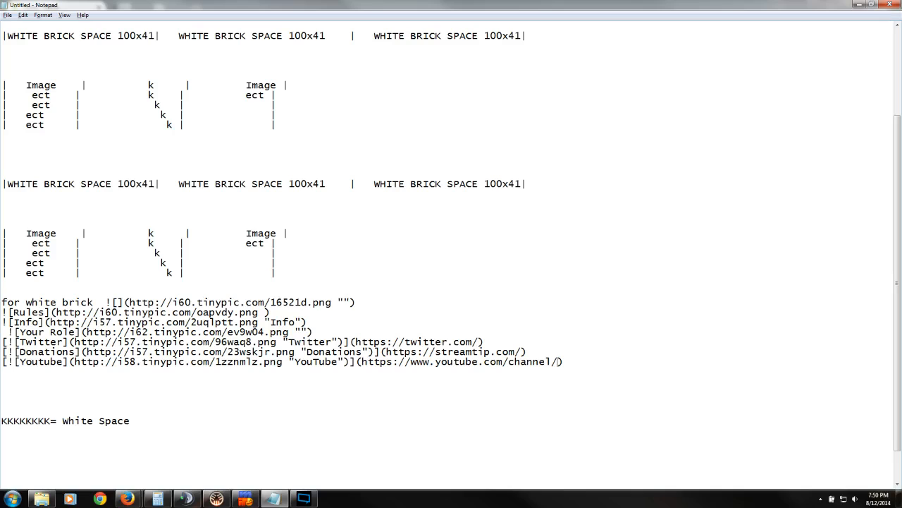
{"action": "scroll", "scroll_direction": "down", "scroll_amount": 3}
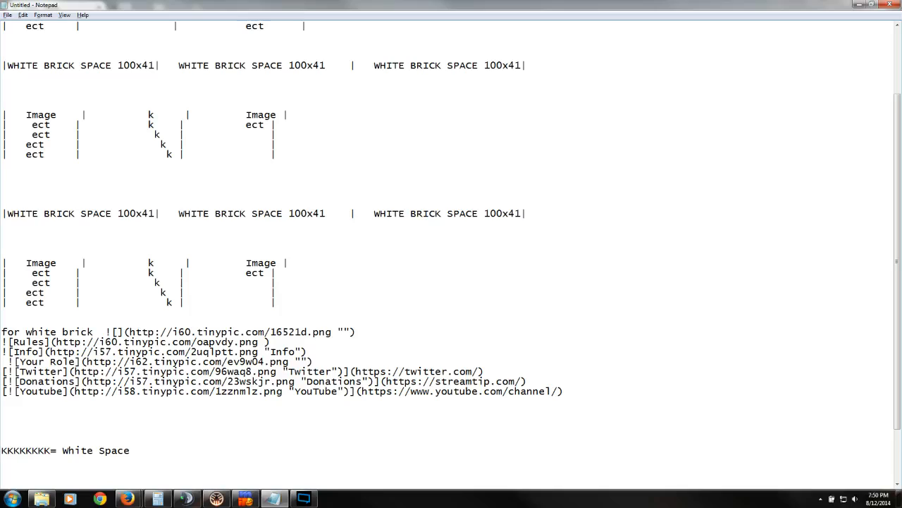
- Add a blank line between the white brick spacer line and the Rules link list
{"action": "left_click", "coordinate": [355, 331]}
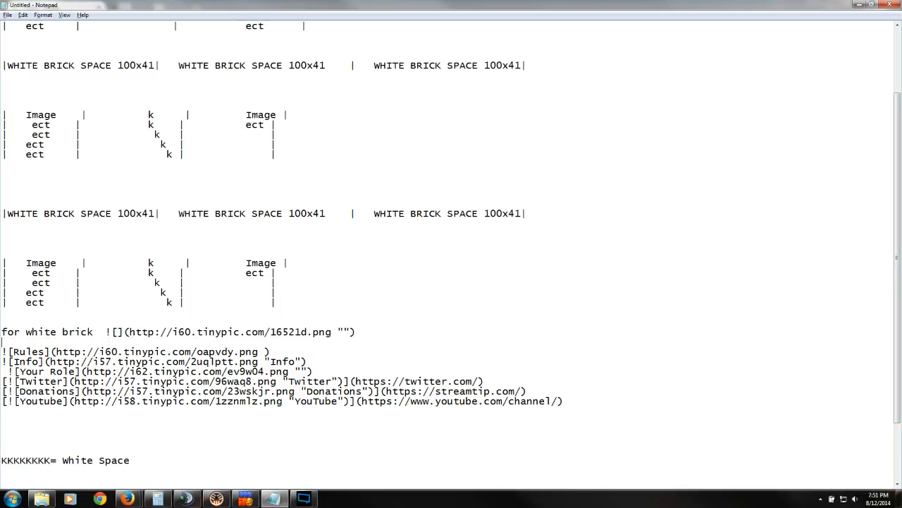
{"action": "left_click_drag", "start_coordinate": [105, 331], "coordinate": [357, 332]}
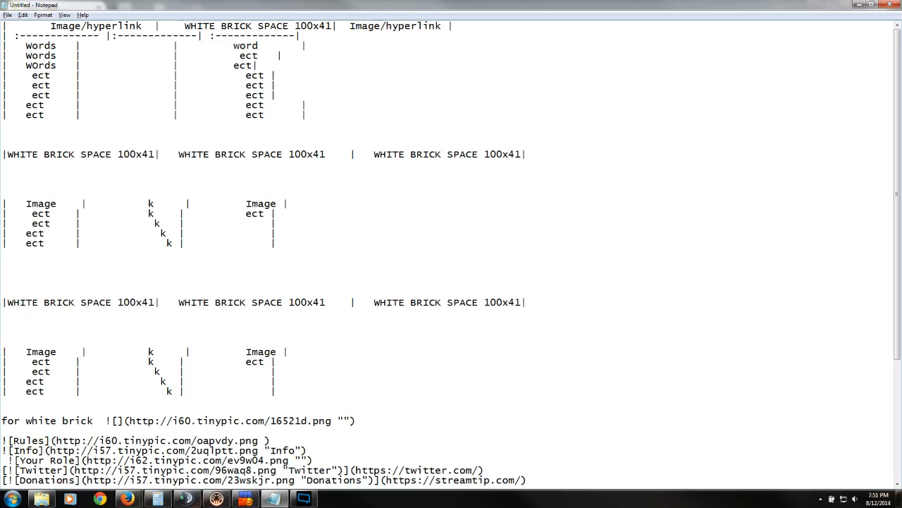
{"action": "left_click", "coordinate": [303, 499]}
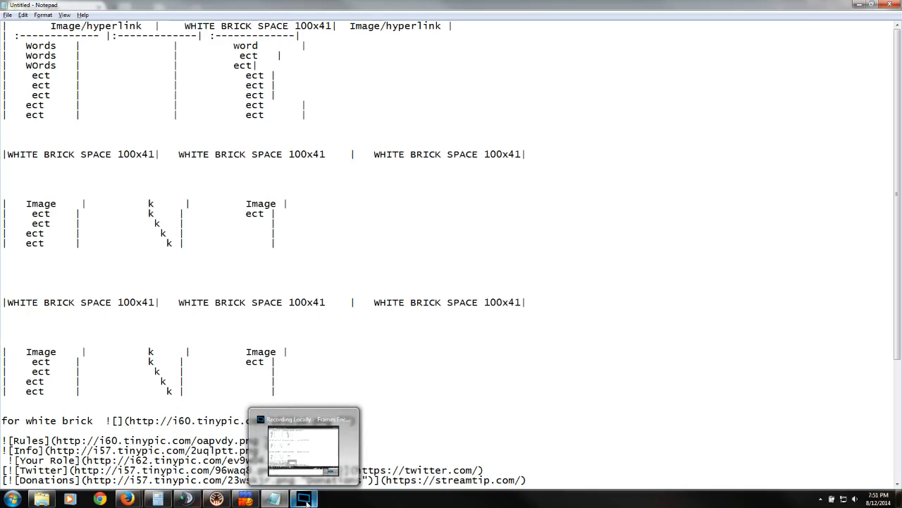